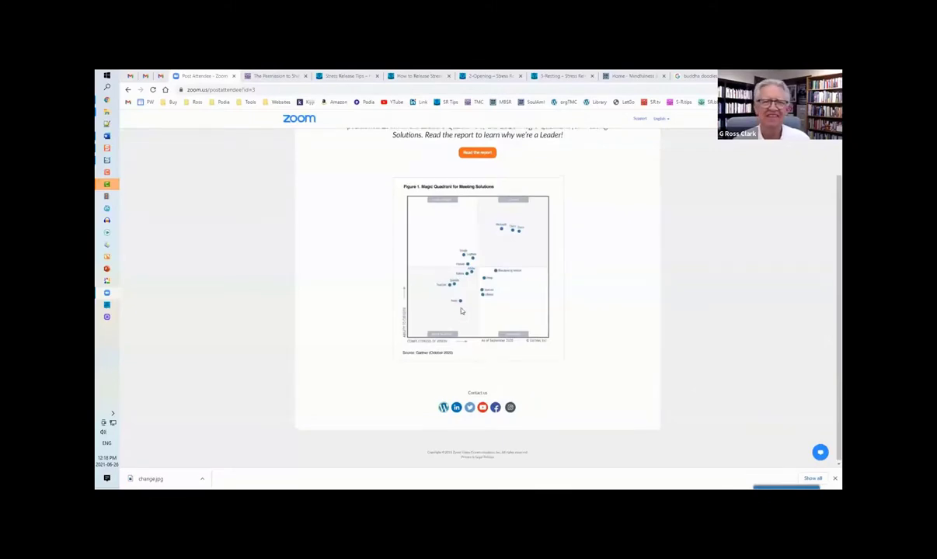
pyautogui.scroll(3)
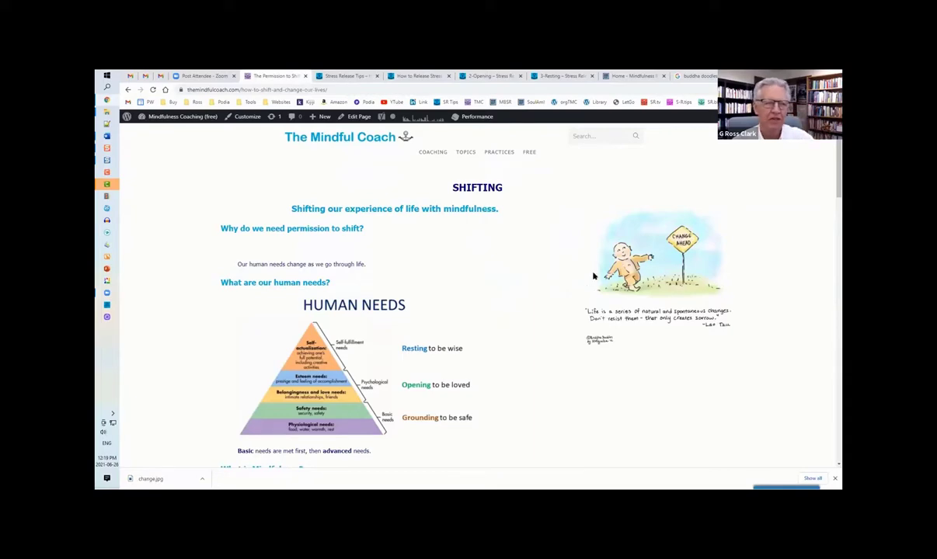
pyautogui.moveTo(579, 272)
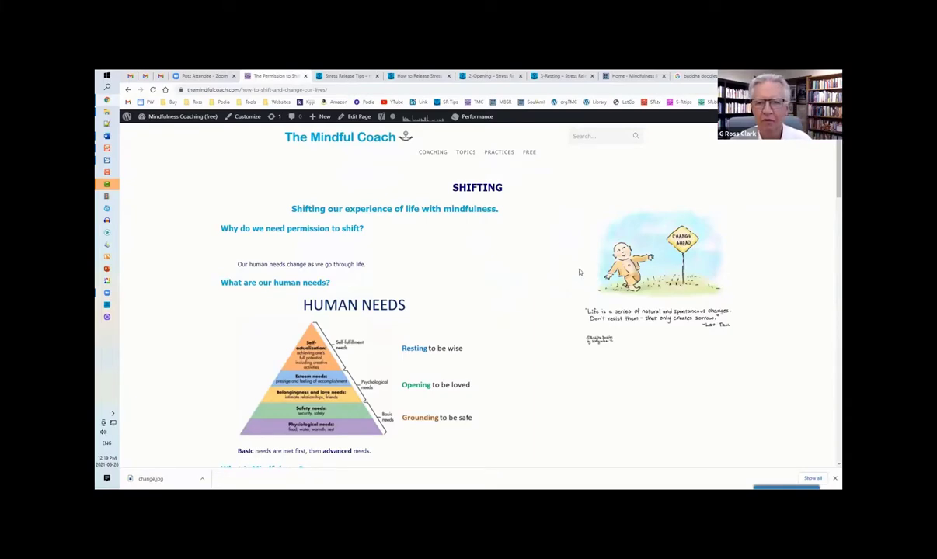
pyautogui.moveTo(572, 243)
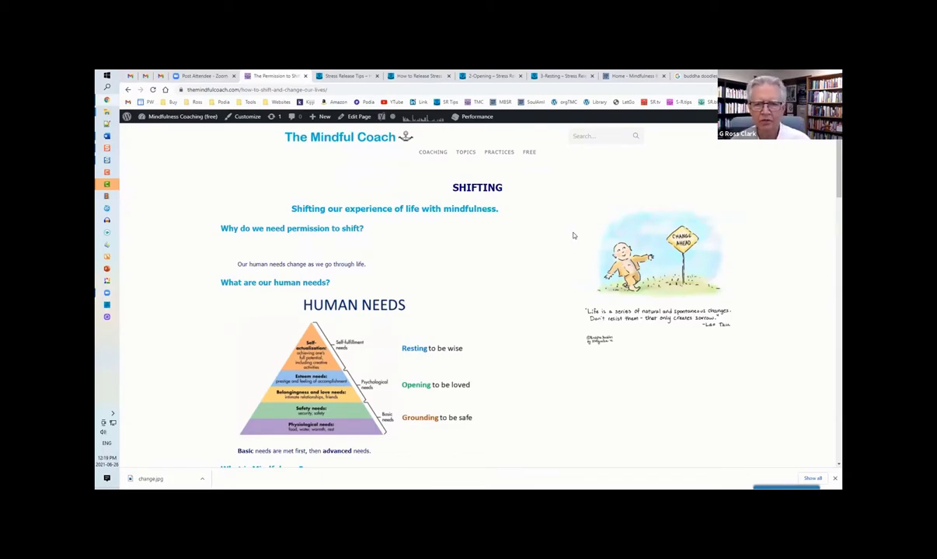
pyautogui.moveTo(598, 236)
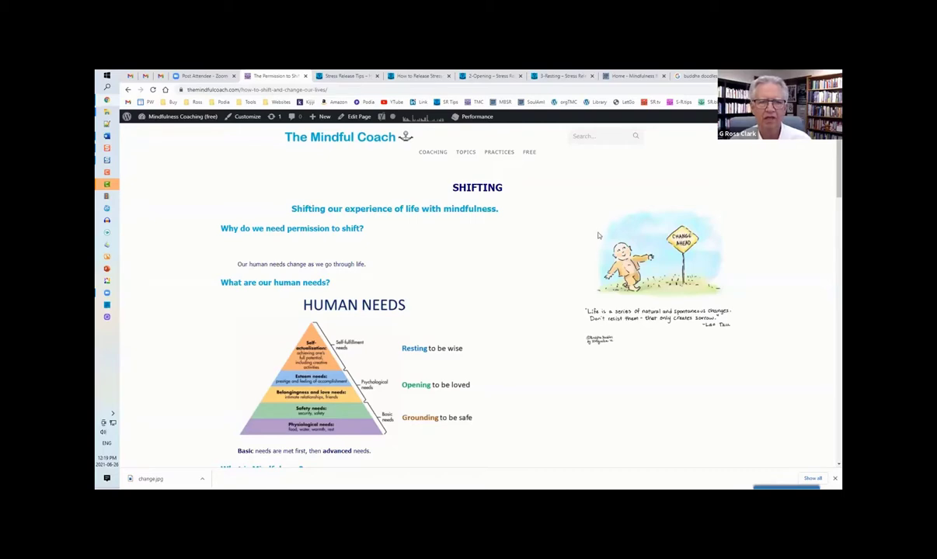
pyautogui.moveTo(619, 193)
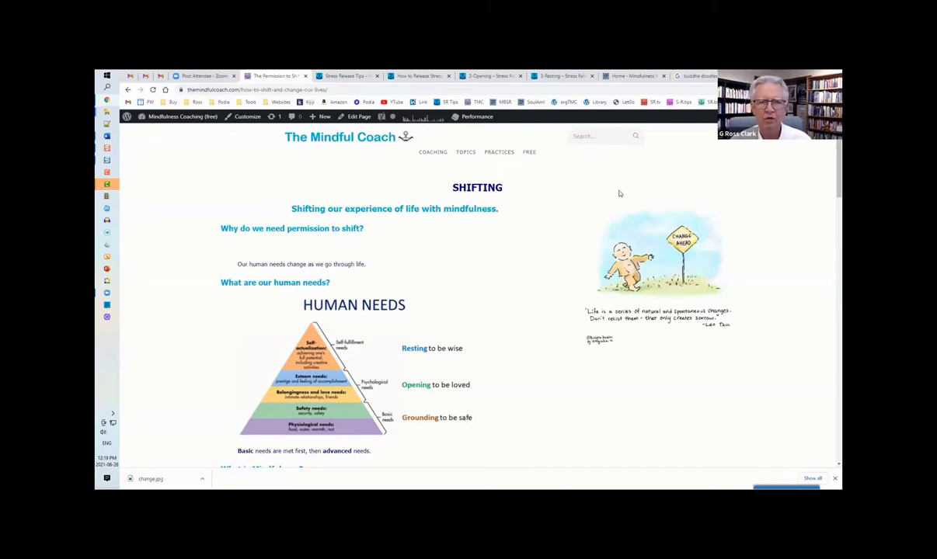
pyautogui.moveTo(633, 191)
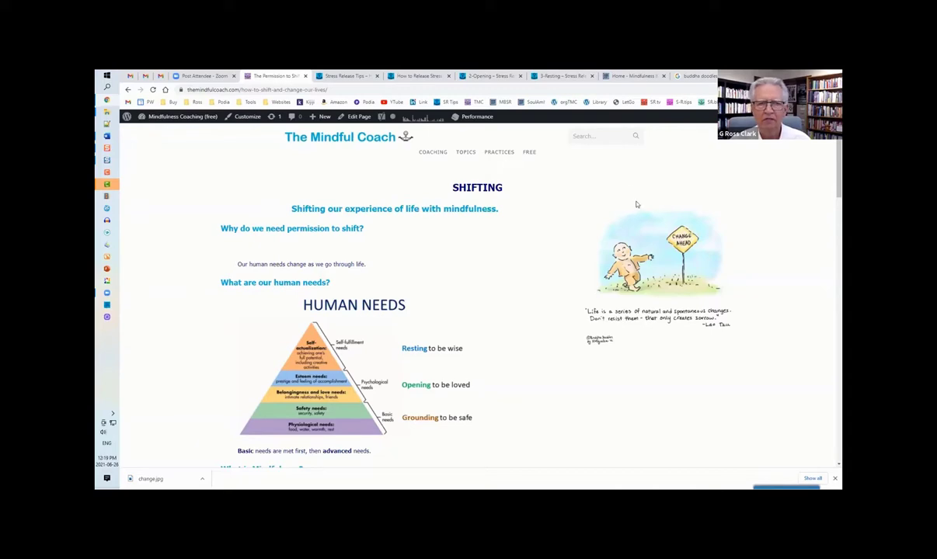
pyautogui.moveTo(359, 220)
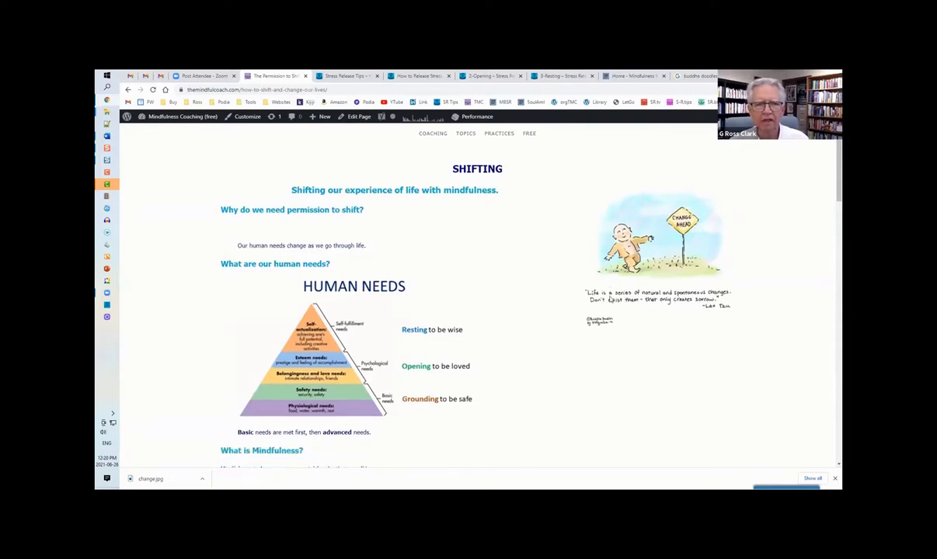
pyautogui.scroll(-3)
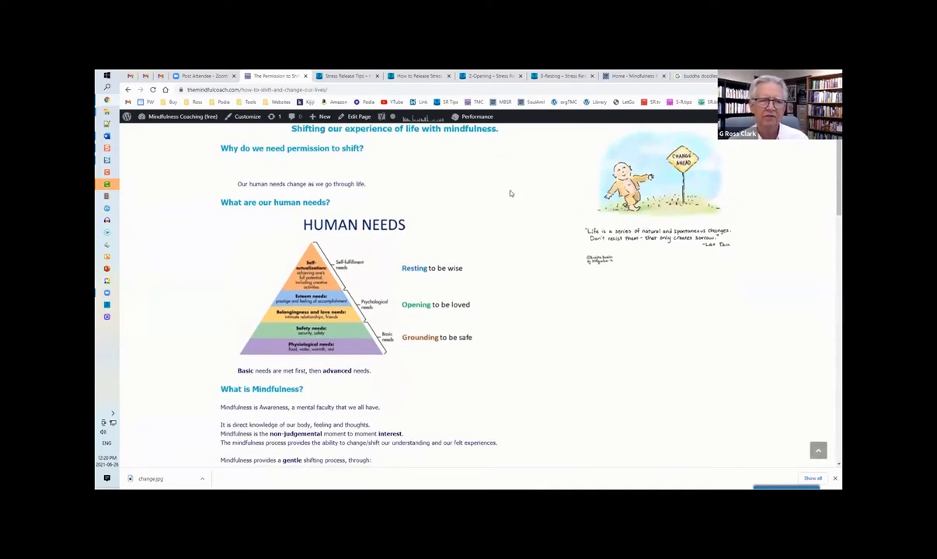
pyautogui.moveTo(438, 196)
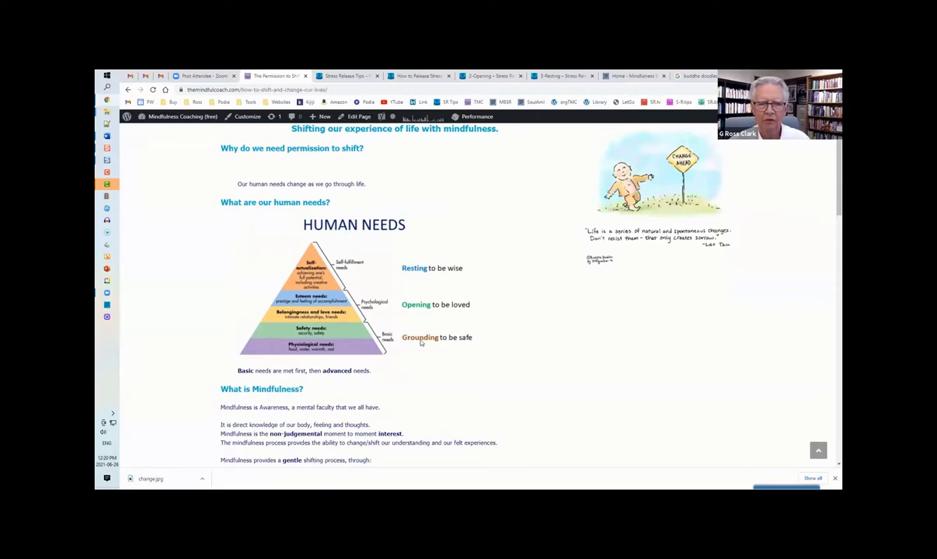
pyautogui.moveTo(343, 340)
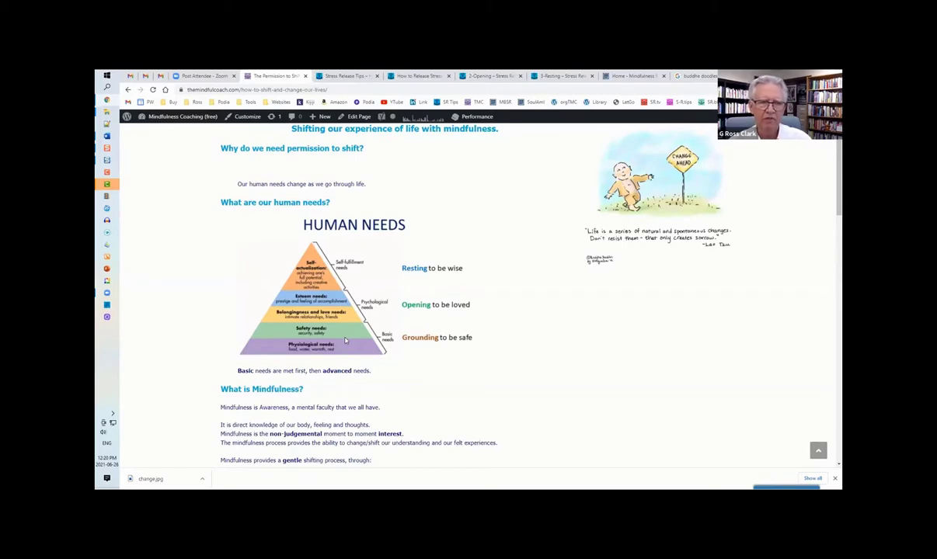
pyautogui.moveTo(342, 340)
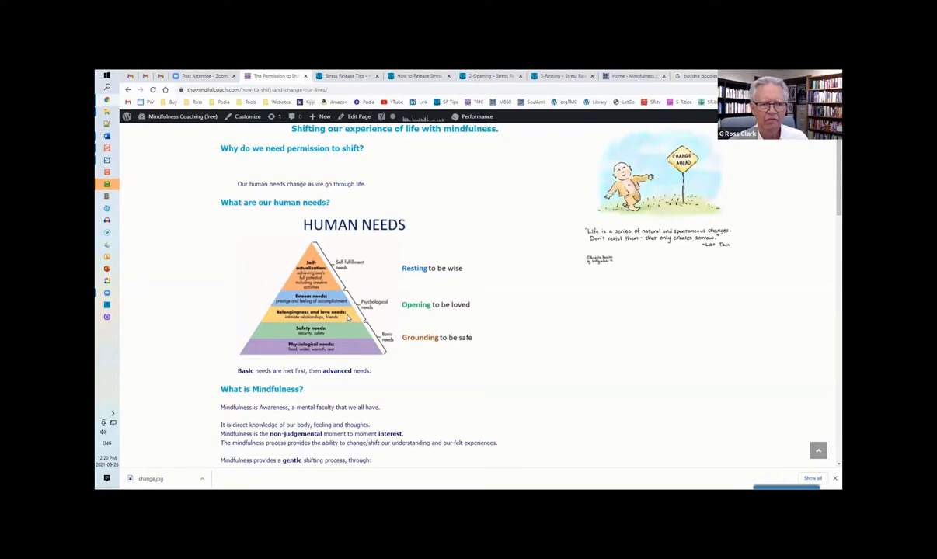
pyautogui.moveTo(365, 307)
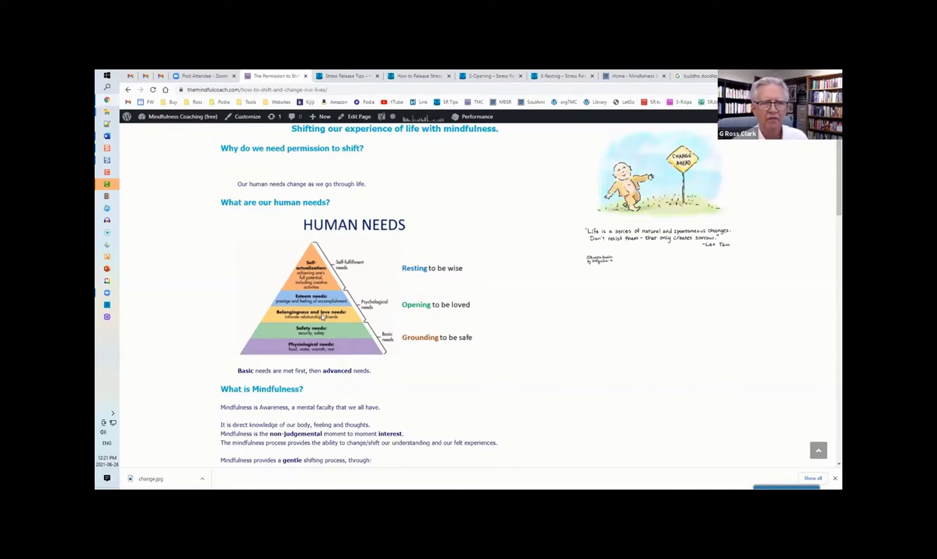
pyautogui.moveTo(334, 286)
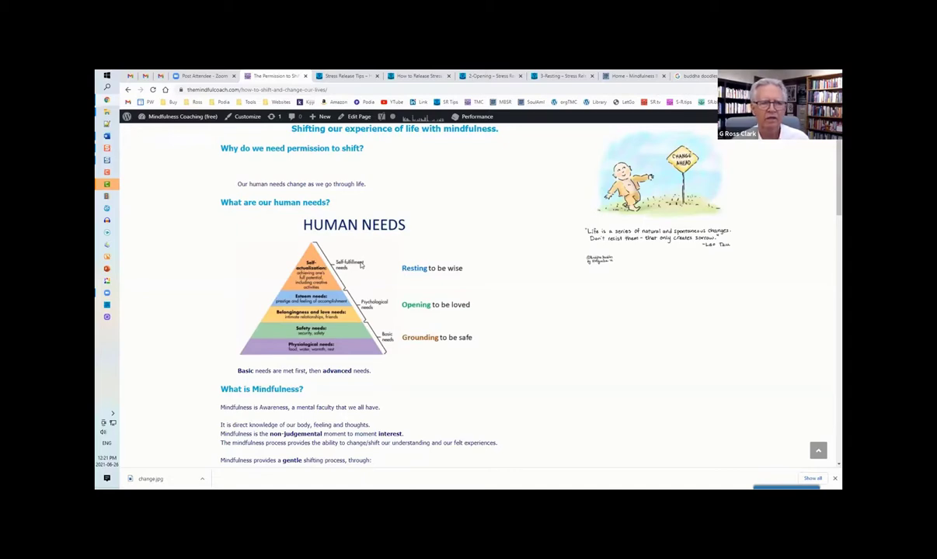
pyautogui.moveTo(354, 255)
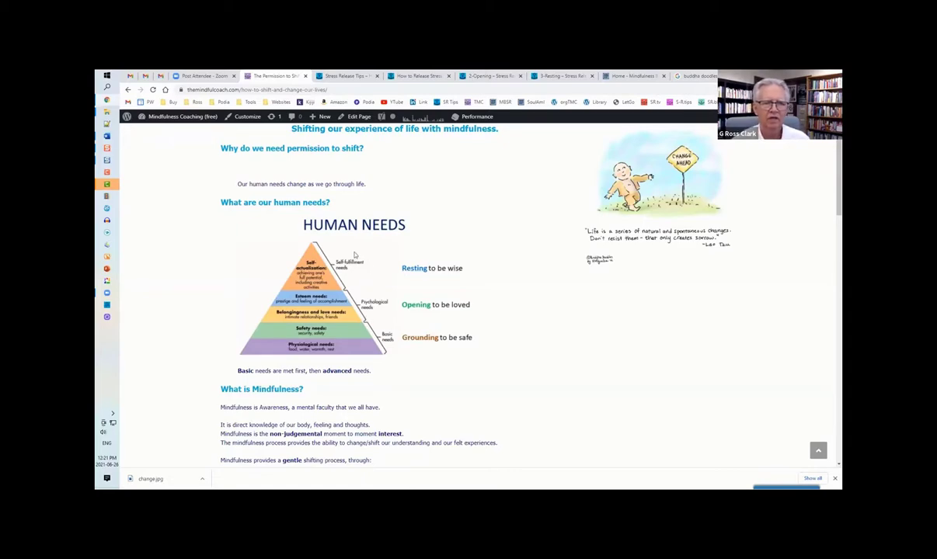
pyautogui.moveTo(375, 292)
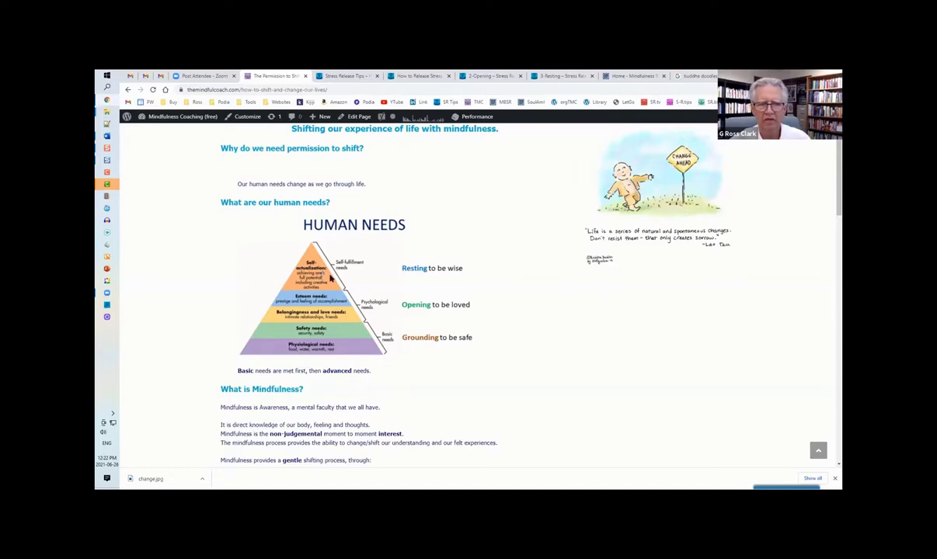
pyautogui.scroll(-3)
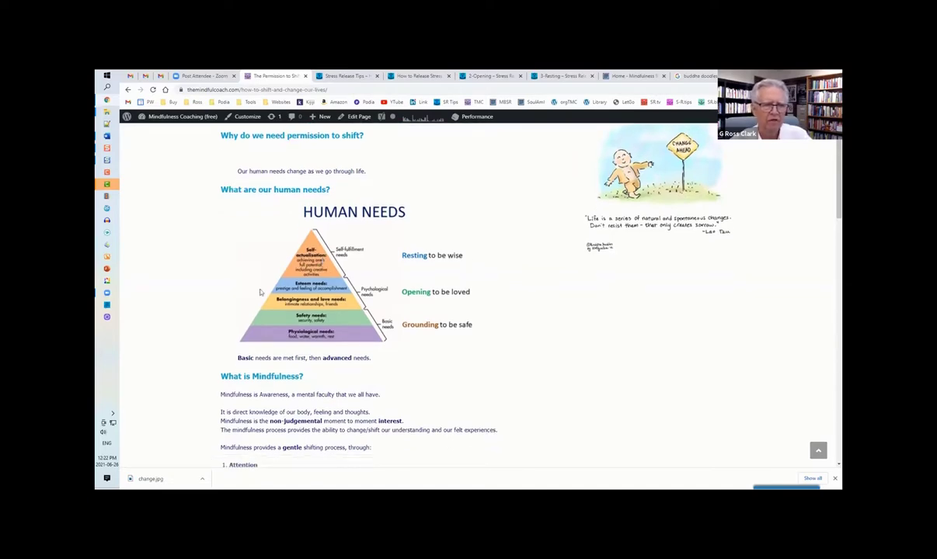
pyautogui.scroll(-3)
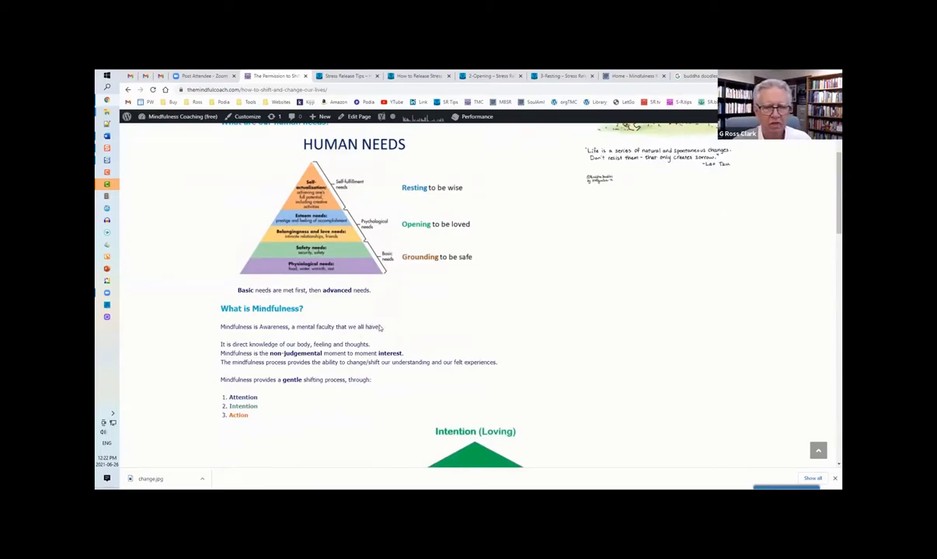
pyautogui.moveTo(289, 320)
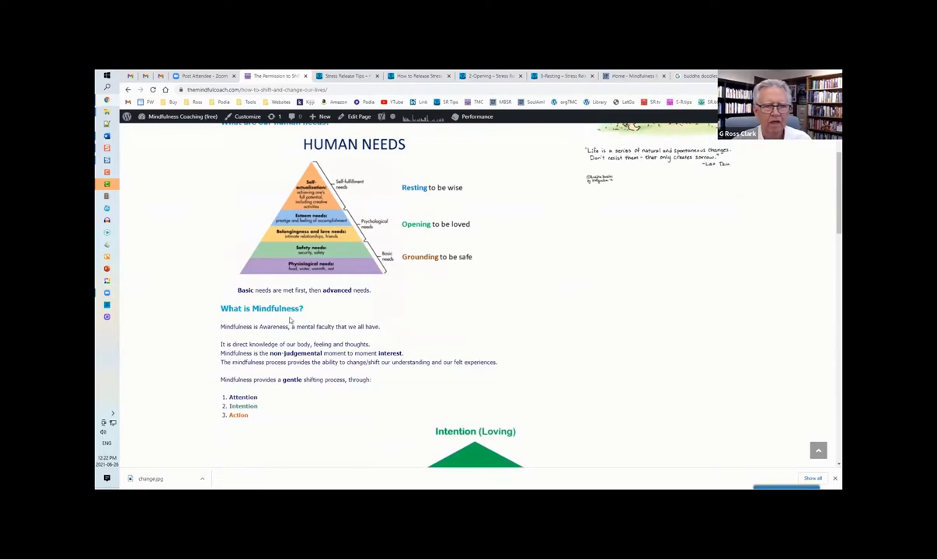
pyautogui.scroll(-3)
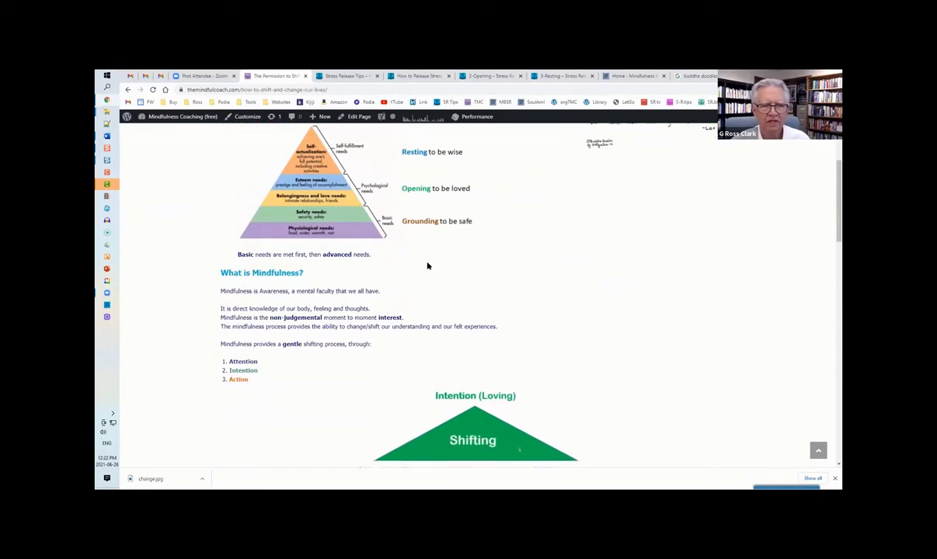
pyautogui.scroll(-3)
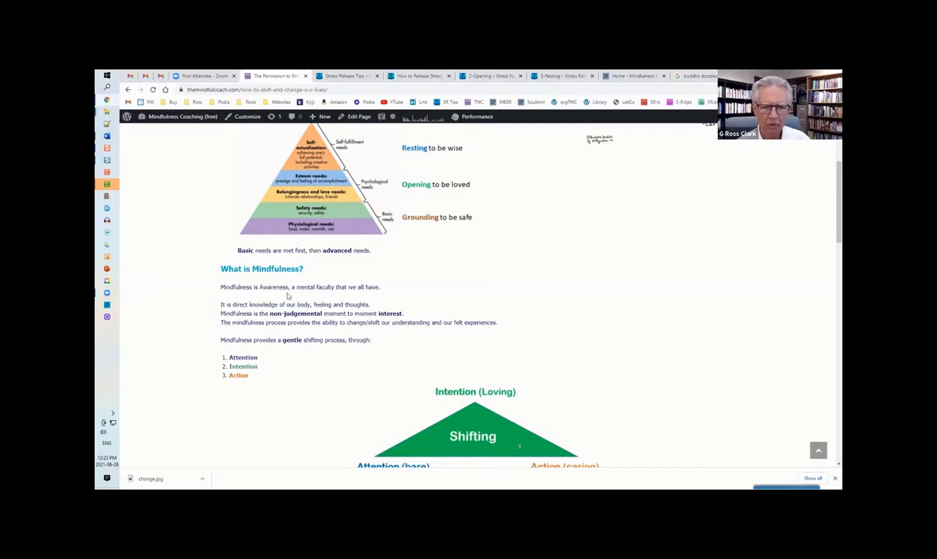
pyautogui.moveTo(359, 300)
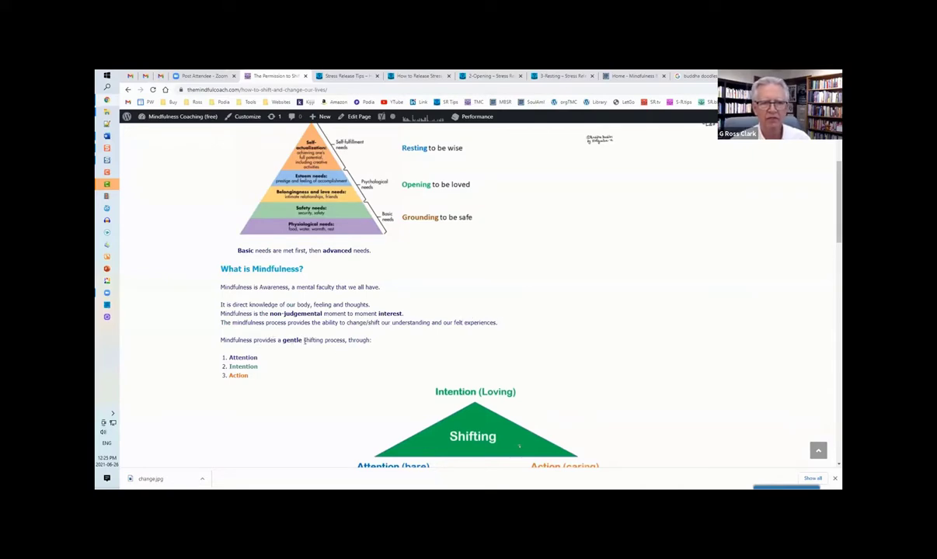
pyautogui.scroll(-3)
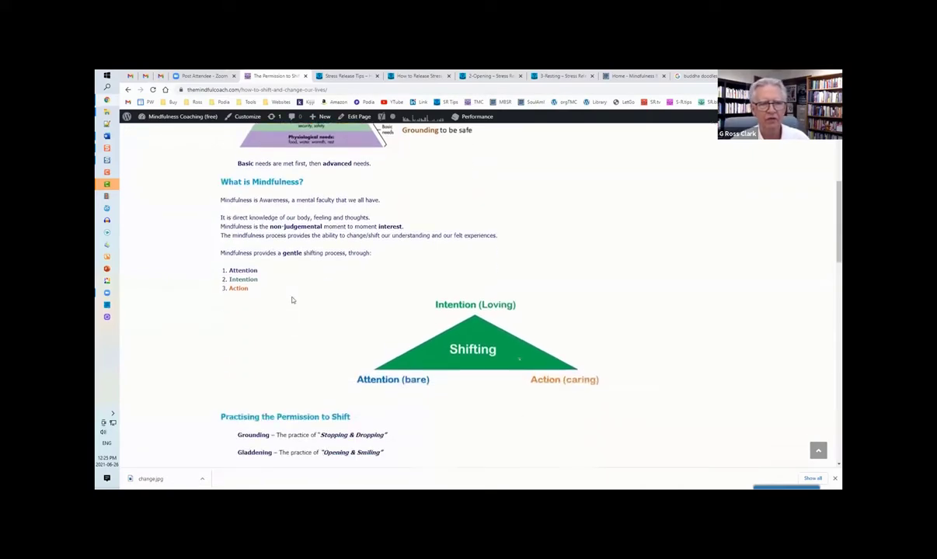
pyautogui.scroll(-3)
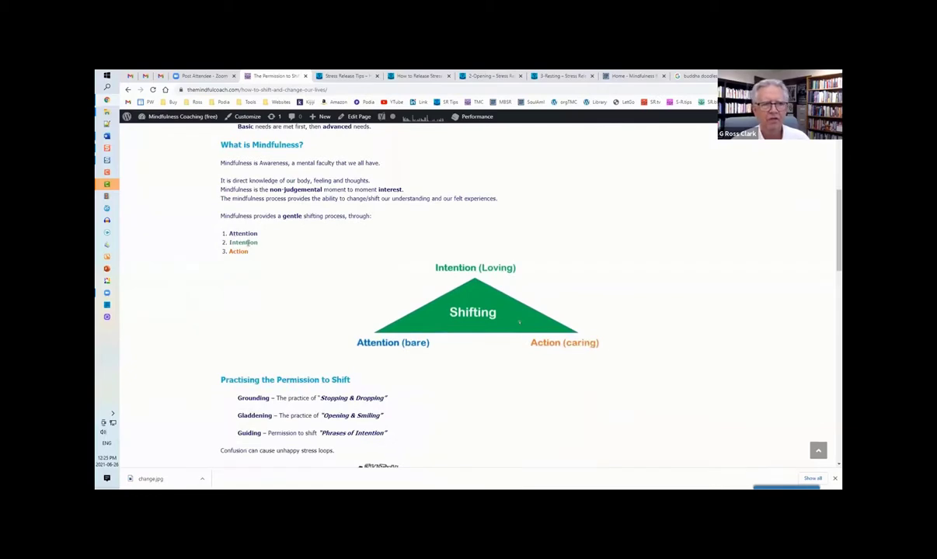
pyautogui.scroll(-3)
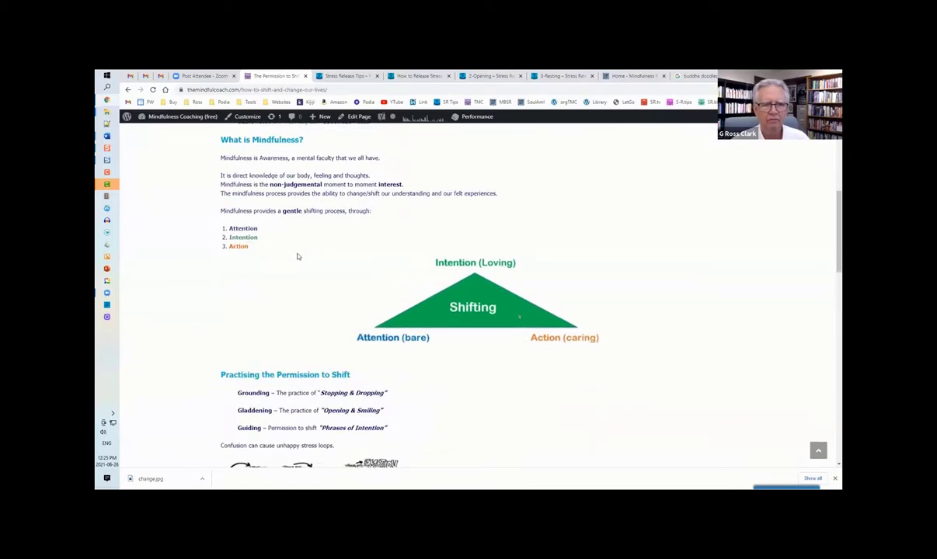
pyautogui.scroll(-3)
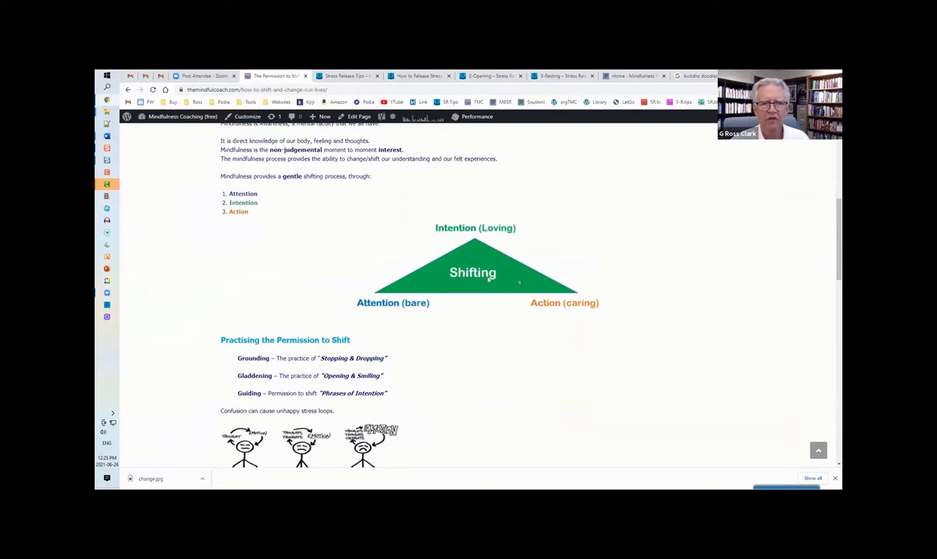
pyautogui.moveTo(419, 309)
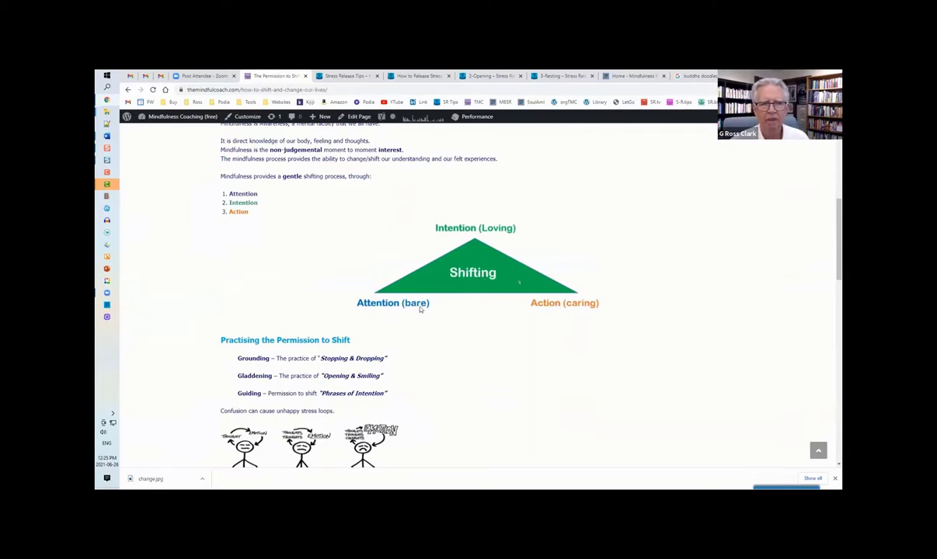
pyautogui.moveTo(396, 305)
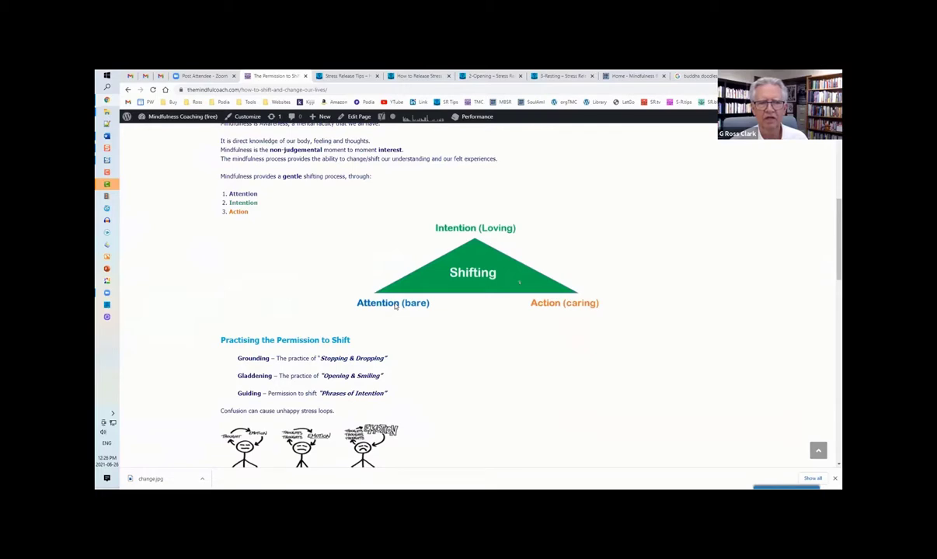
pyautogui.moveTo(463, 232)
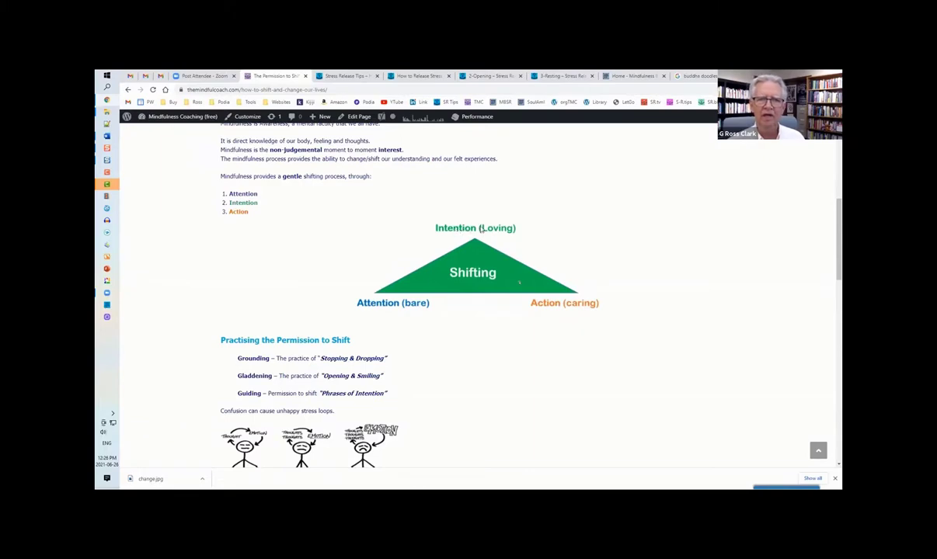
pyautogui.moveTo(497, 241)
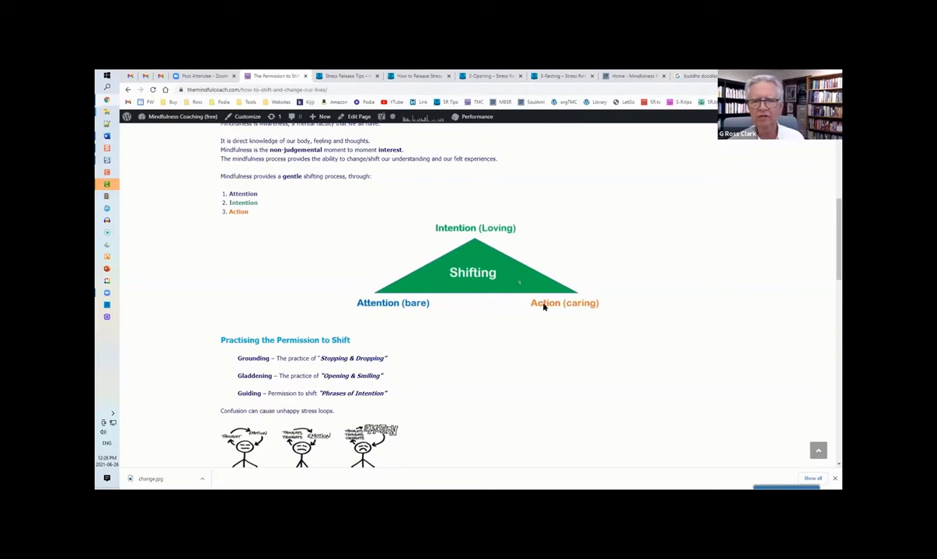
pyautogui.moveTo(552, 308)
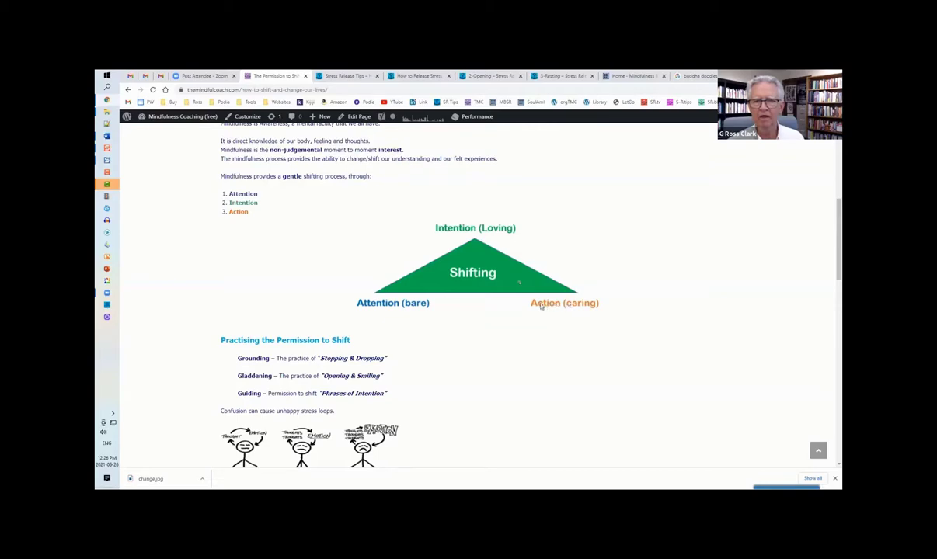
pyautogui.moveTo(528, 255)
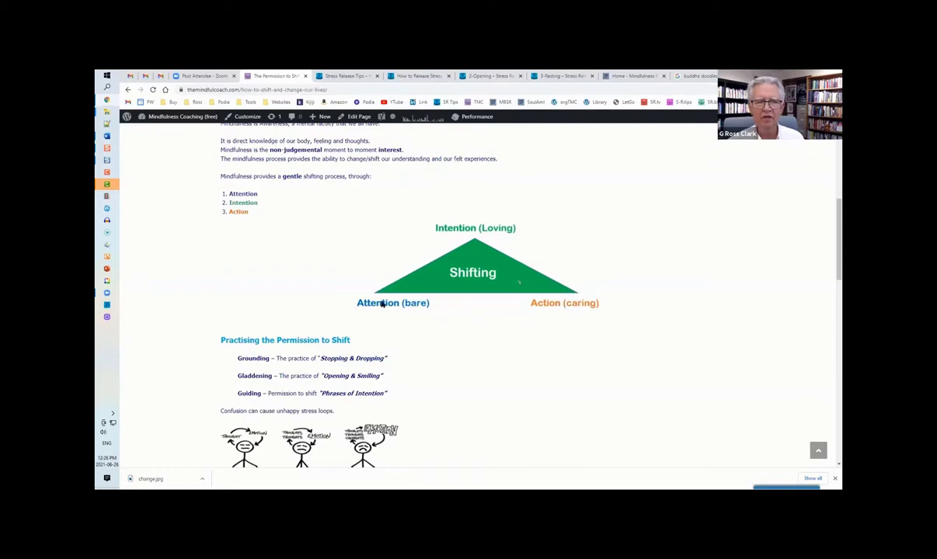
pyautogui.moveTo(465, 241)
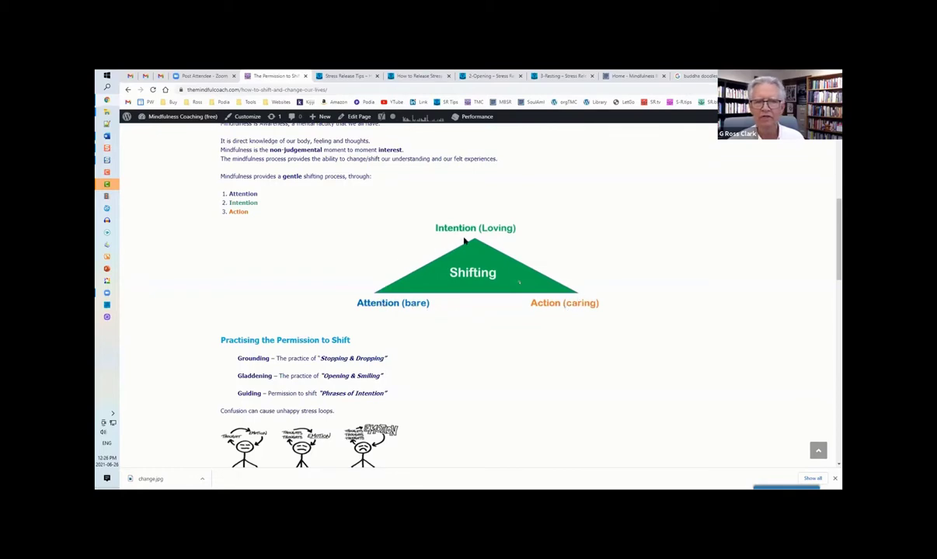
pyautogui.moveTo(550, 308)
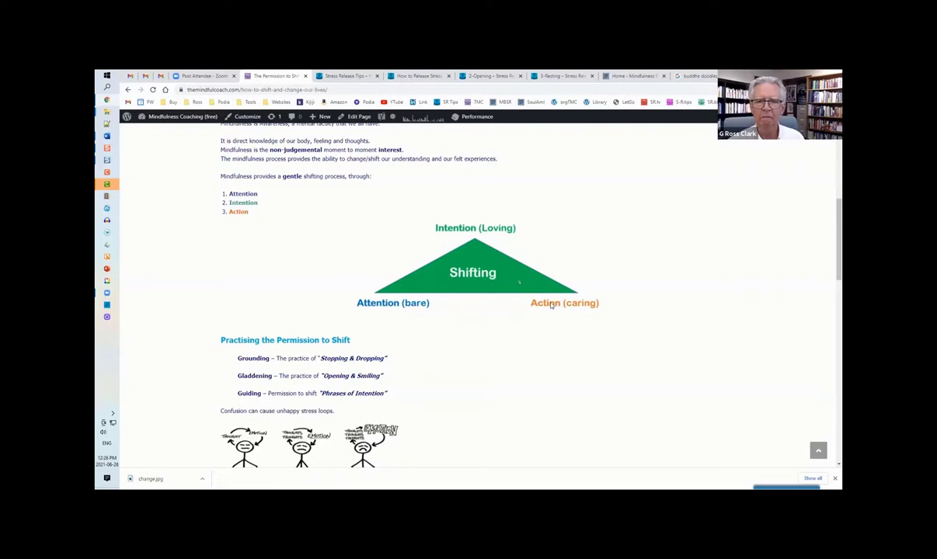
pyautogui.moveTo(405, 310)
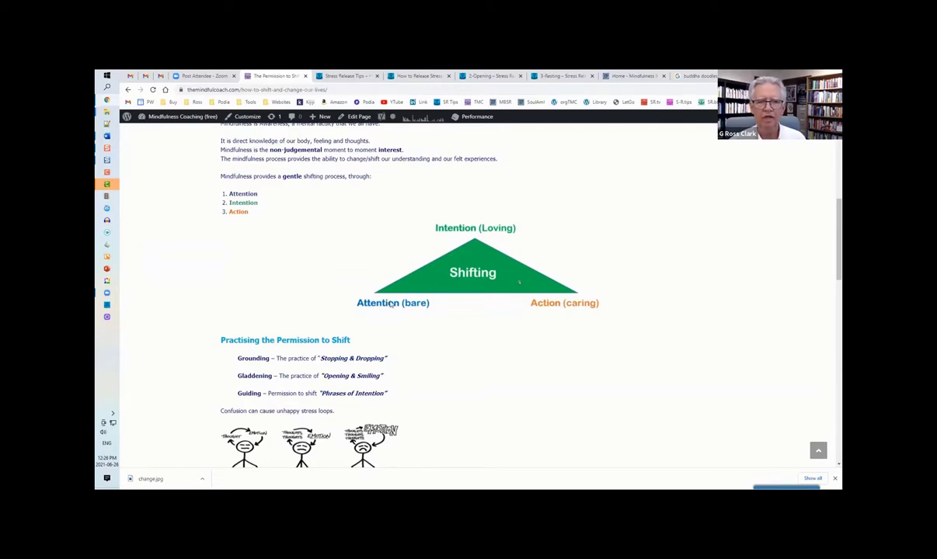
pyautogui.moveTo(419, 266)
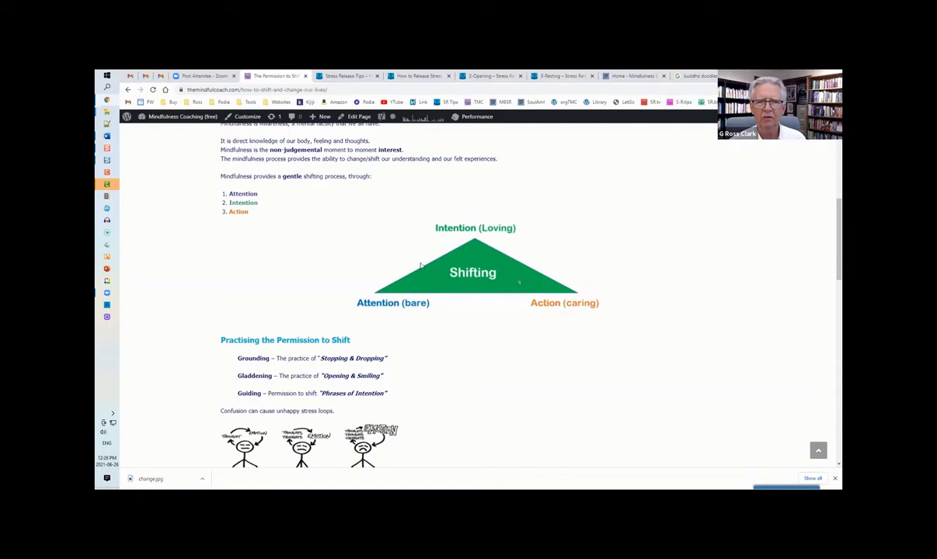
pyautogui.moveTo(376, 303)
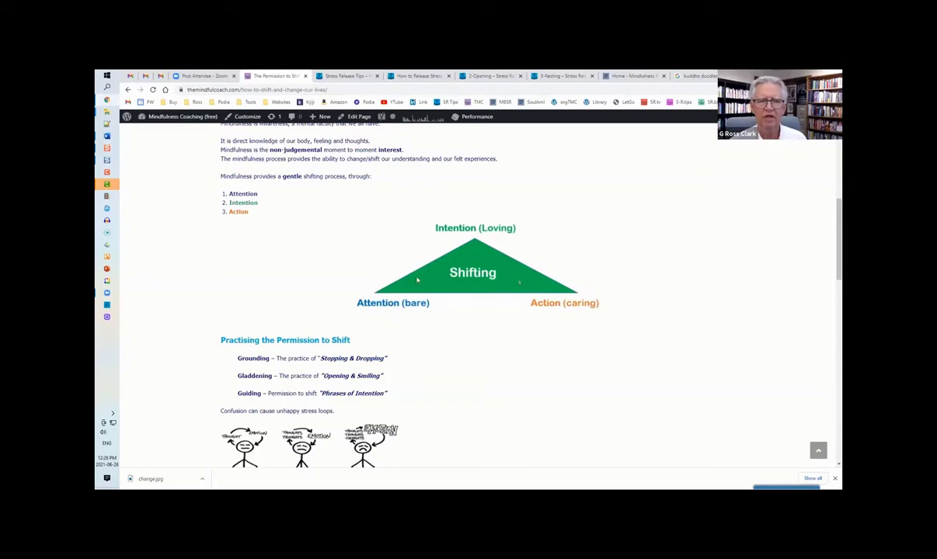
pyautogui.moveTo(453, 231)
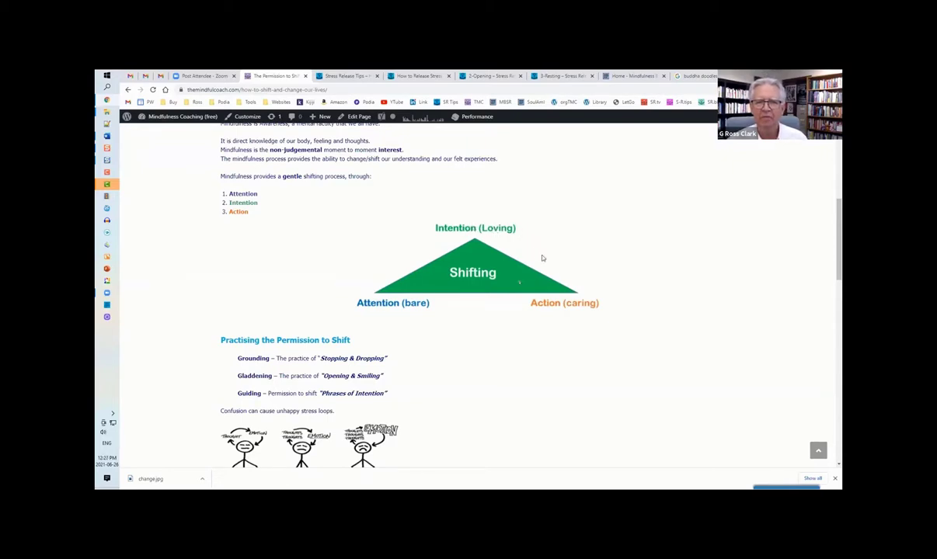
pyautogui.moveTo(494, 243)
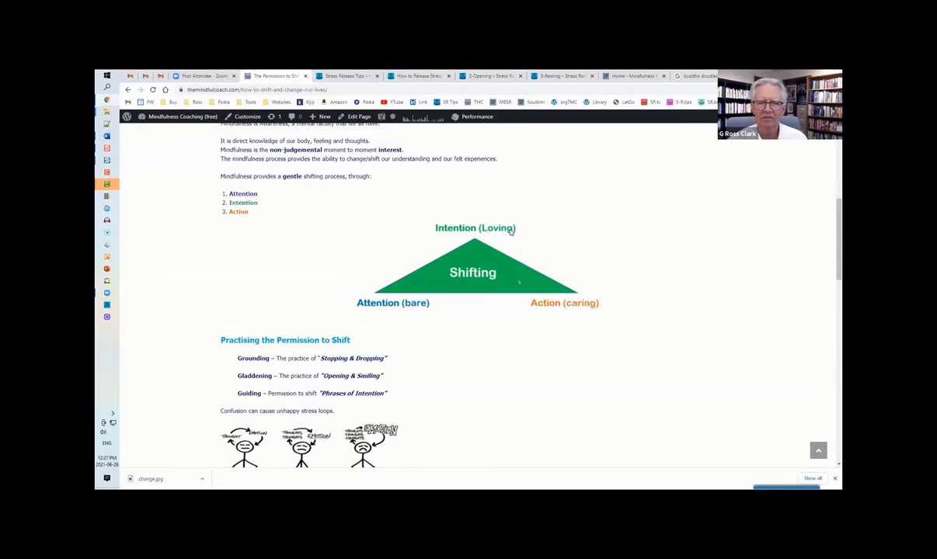
pyautogui.moveTo(550, 295)
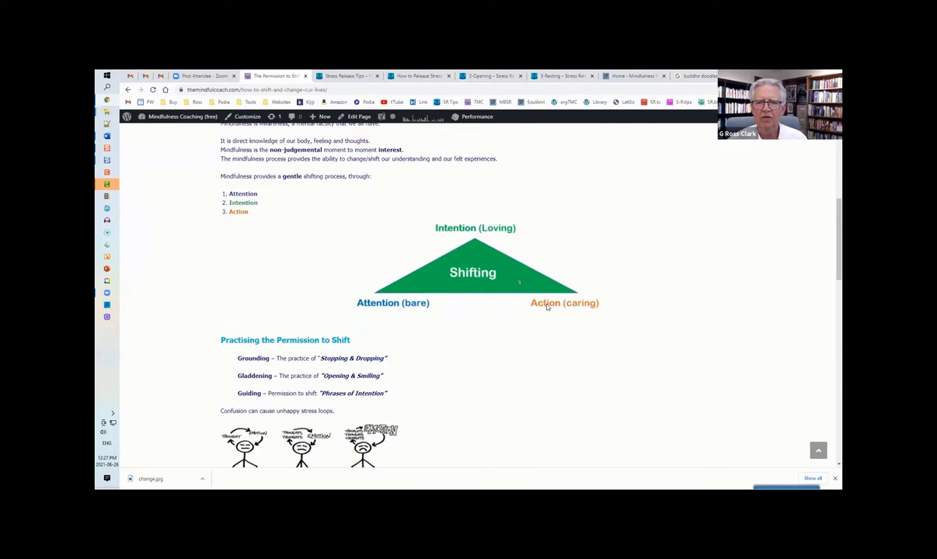
pyautogui.moveTo(556, 306)
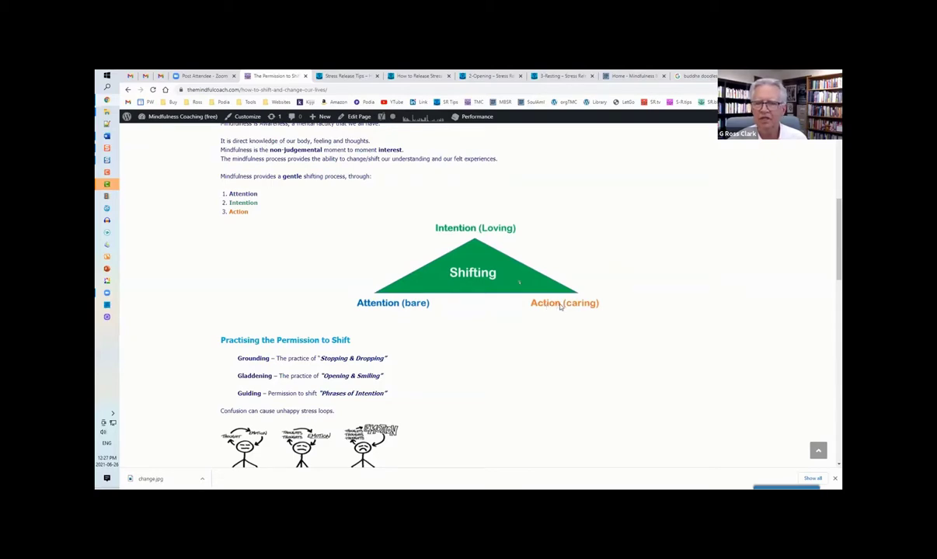
pyautogui.moveTo(521, 305)
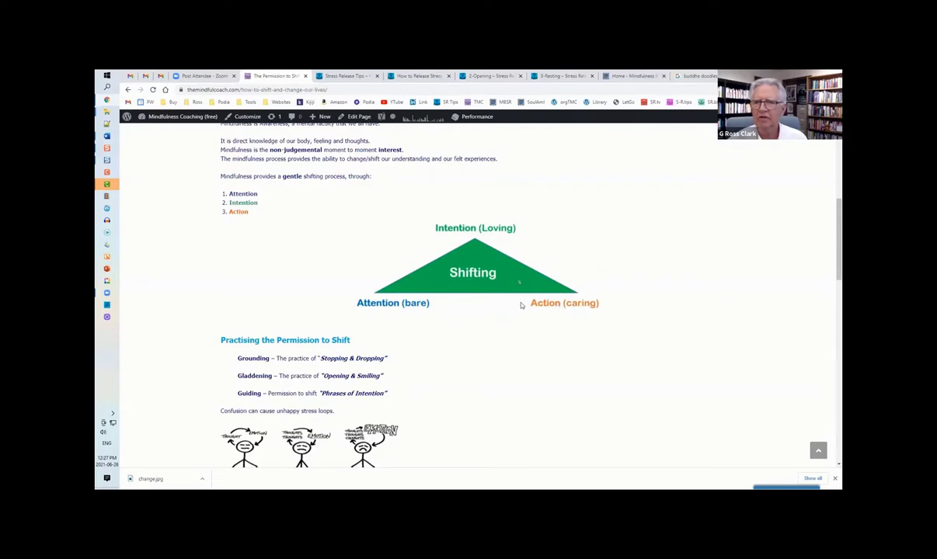
pyautogui.scroll(-3)
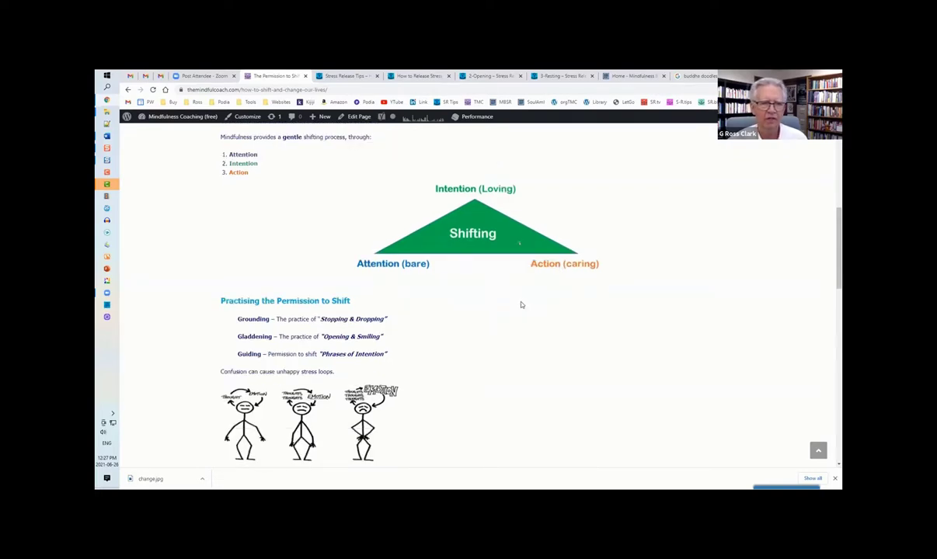
pyautogui.moveTo(497, 307)
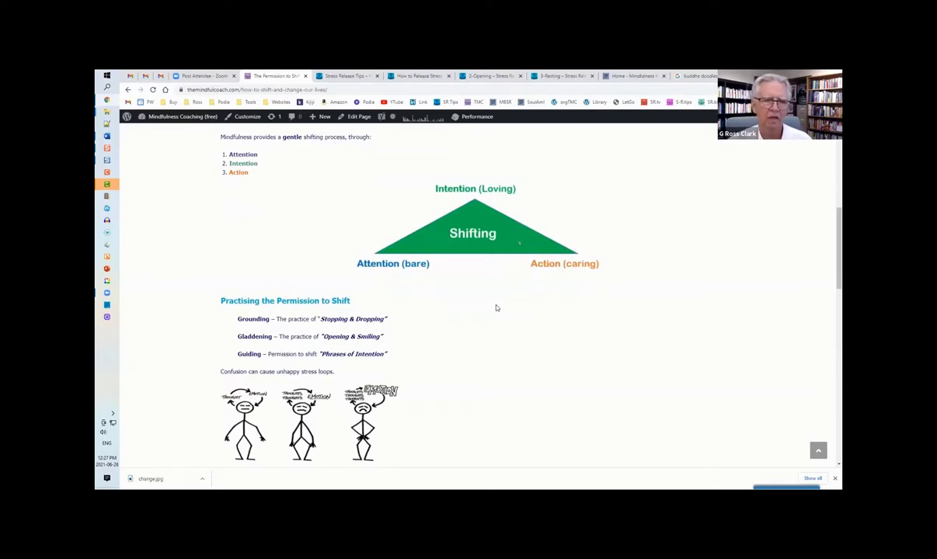
pyautogui.moveTo(491, 308)
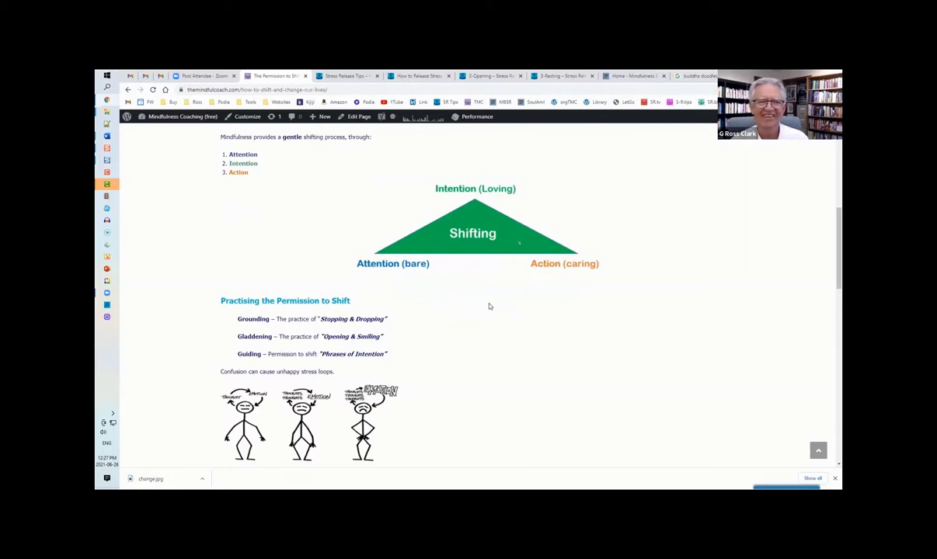
pyautogui.scroll(-3)
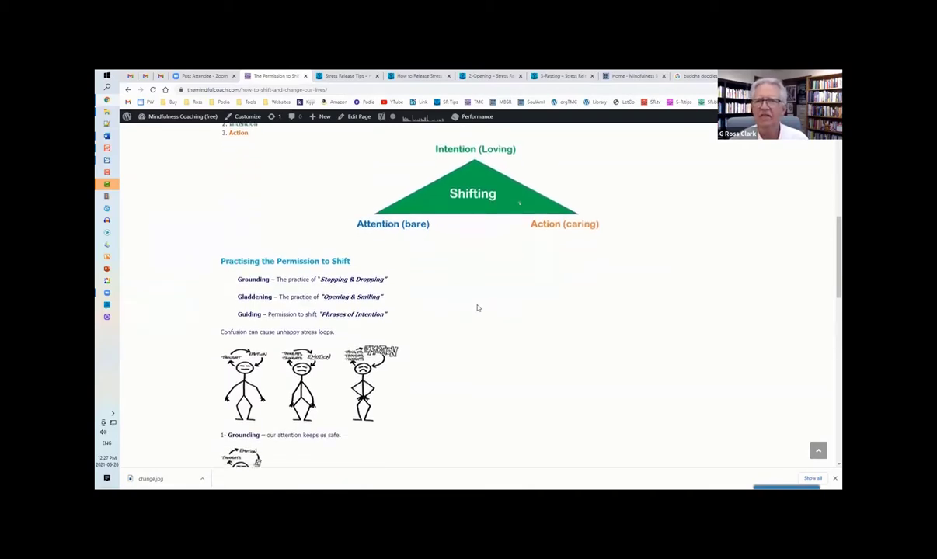
pyautogui.moveTo(604, 292)
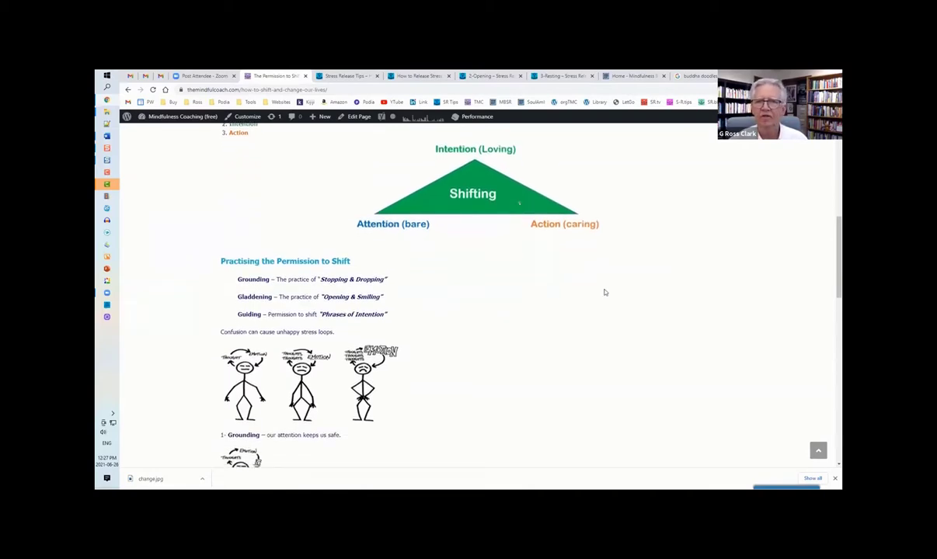
pyautogui.moveTo(615, 251)
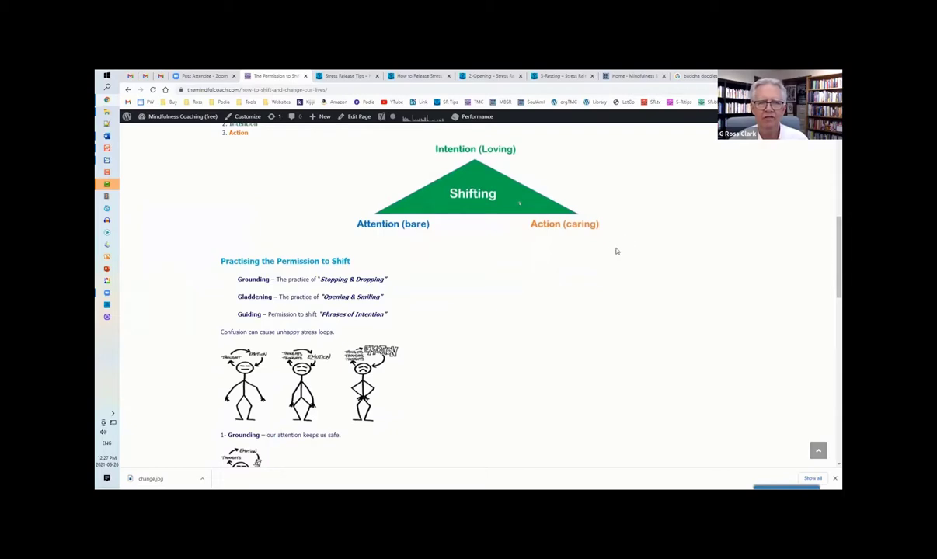
pyautogui.moveTo(618, 180)
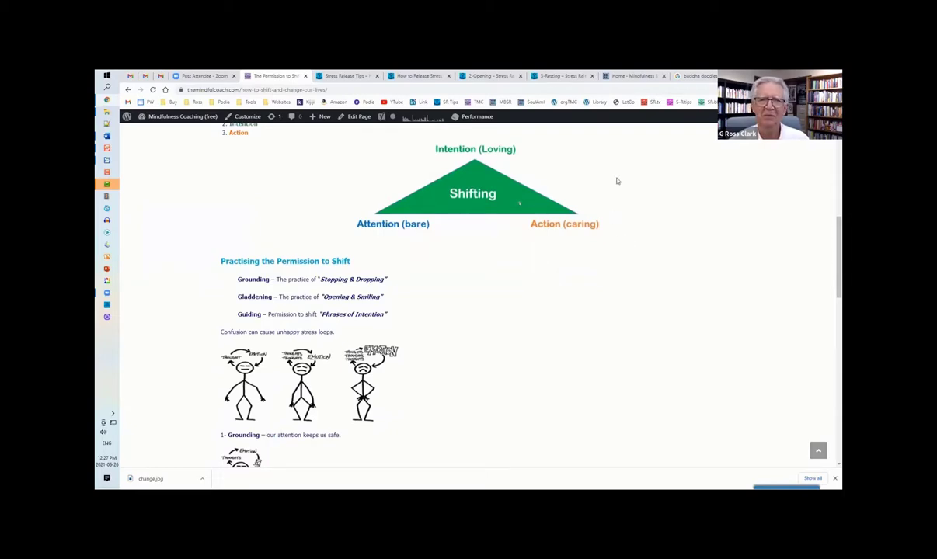
pyautogui.moveTo(384, 208)
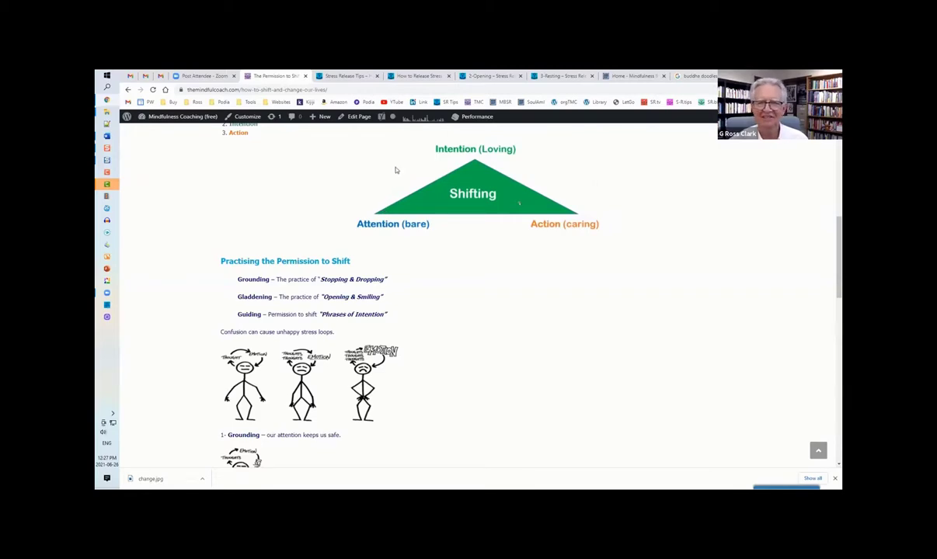
pyautogui.moveTo(645, 199)
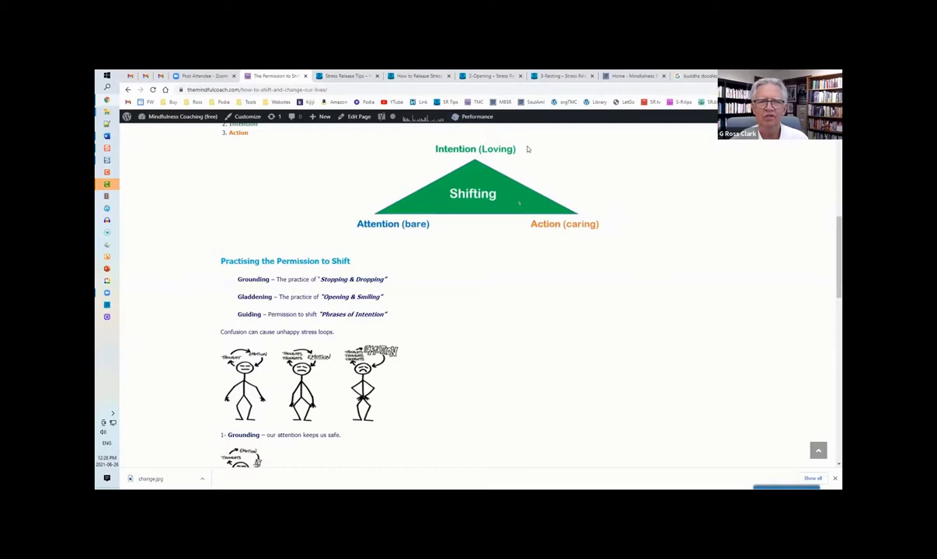
pyautogui.moveTo(572, 155)
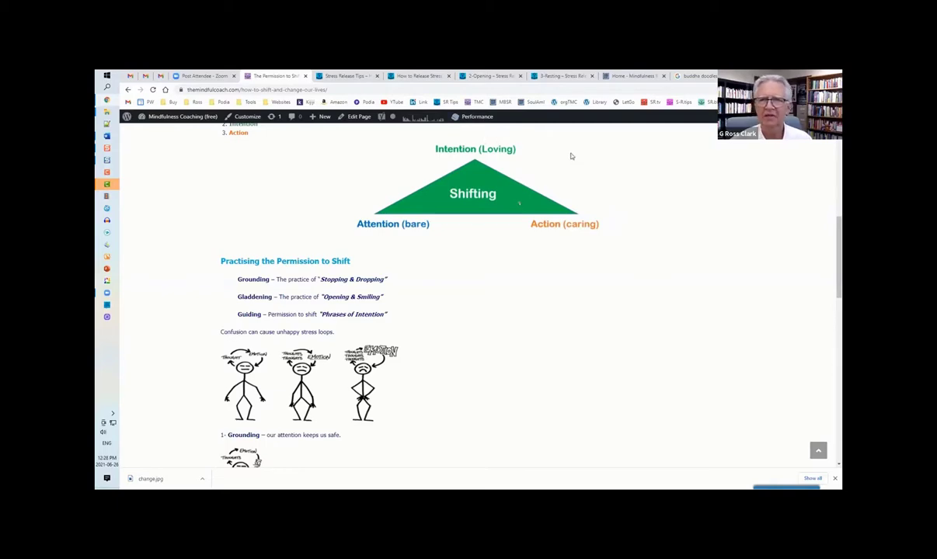
pyautogui.moveTo(547, 295)
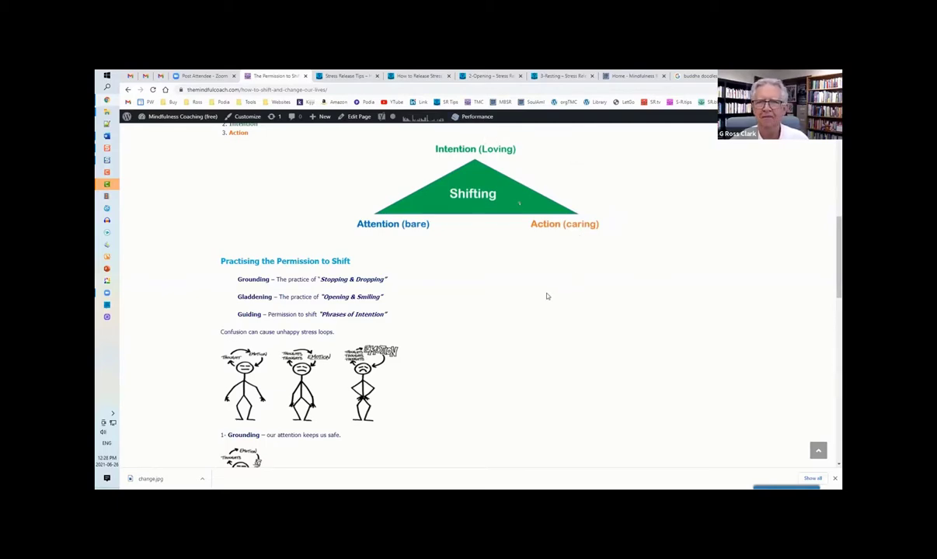
pyautogui.moveTo(540, 301)
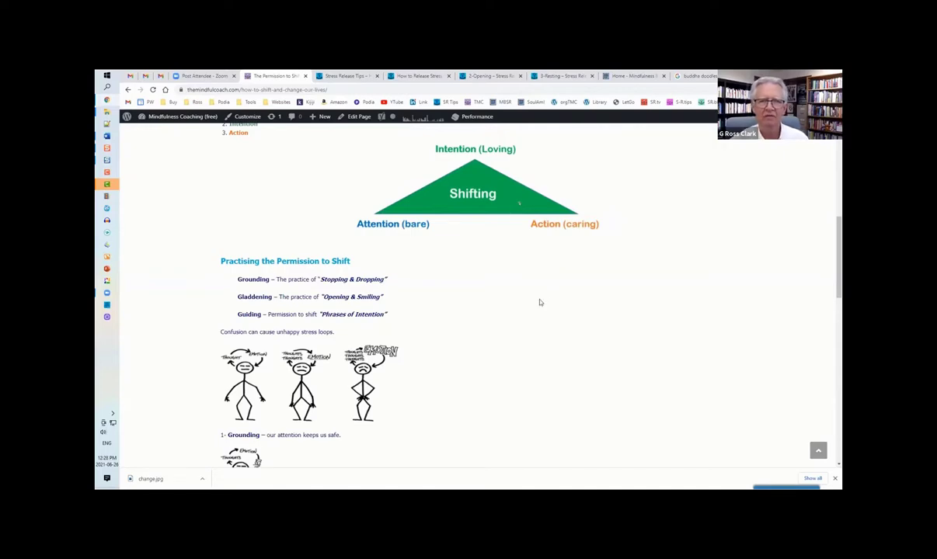
pyautogui.scroll(-3)
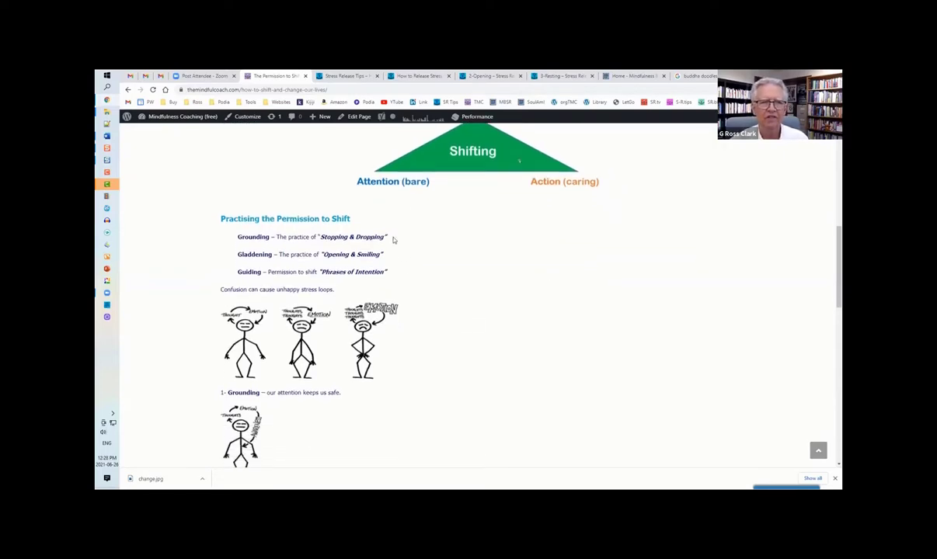
pyautogui.scroll(-3)
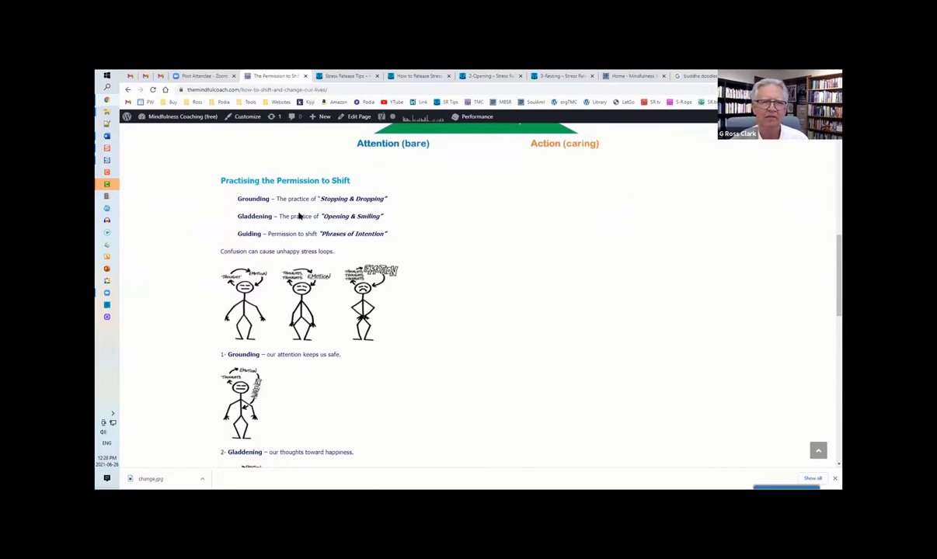
pyautogui.moveTo(298, 216)
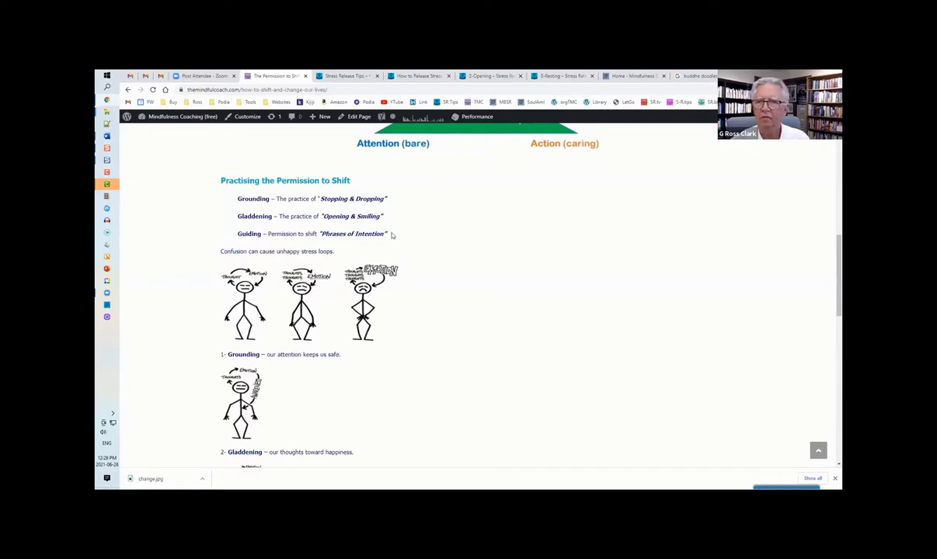
pyautogui.moveTo(414, 239)
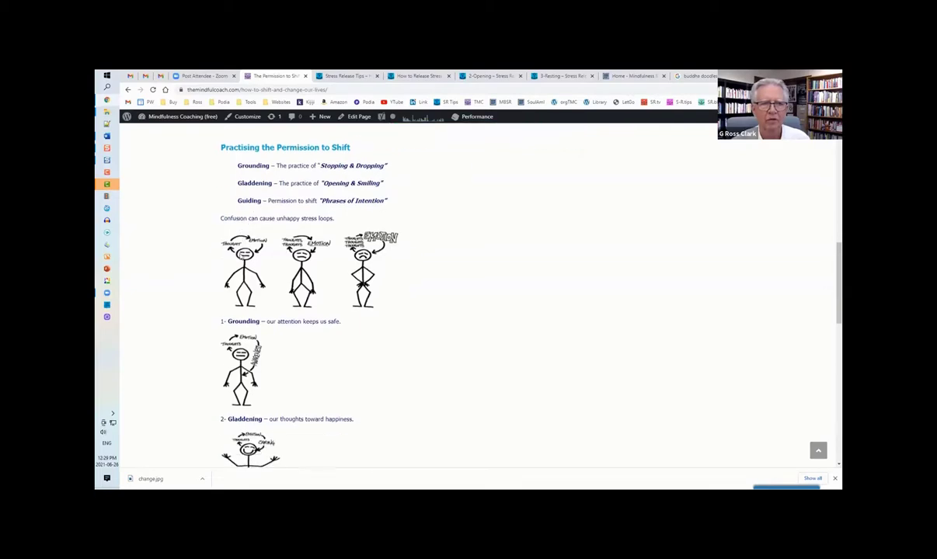
pyautogui.scroll(3)
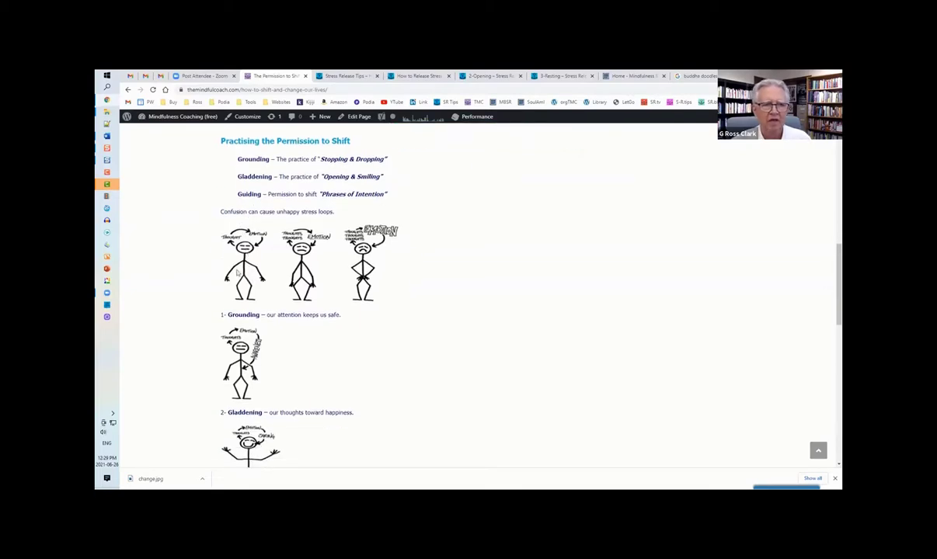
pyautogui.moveTo(240, 224)
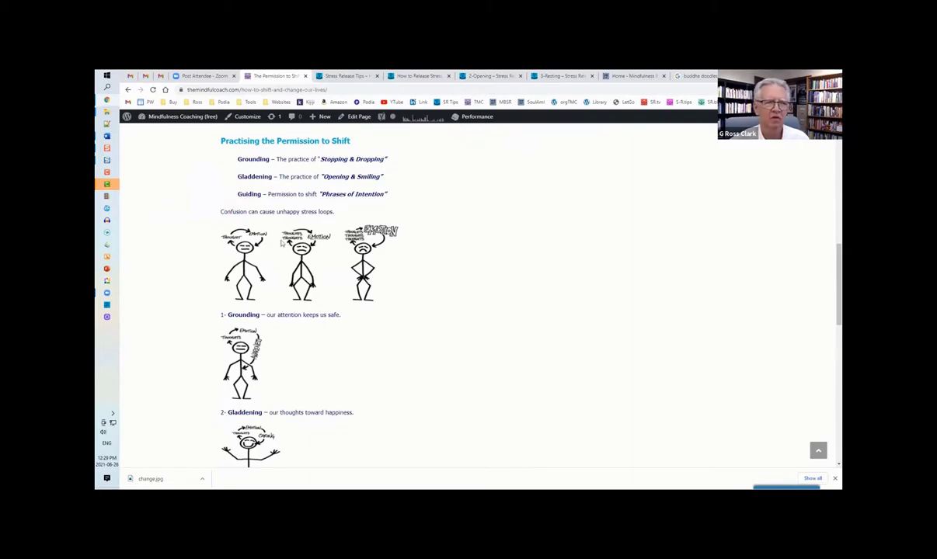
pyautogui.moveTo(316, 250)
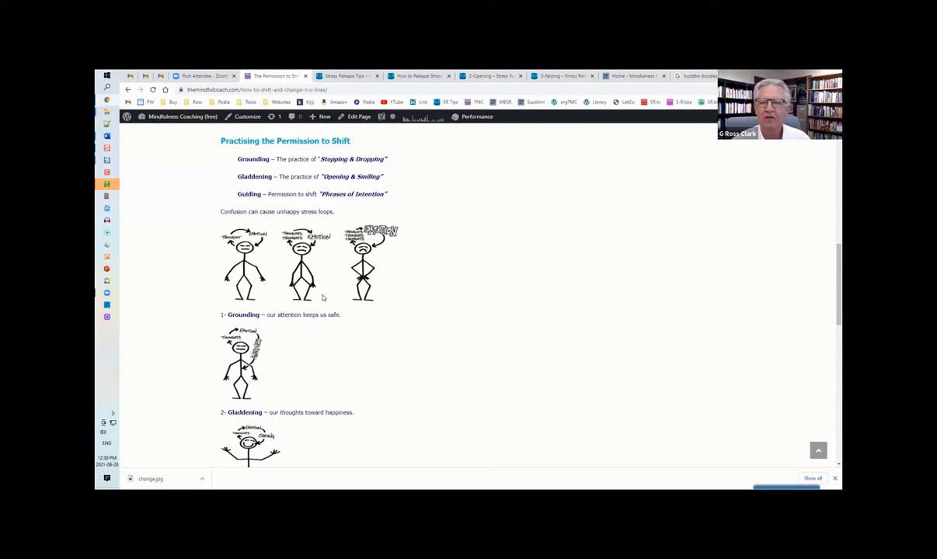
pyautogui.moveTo(338, 319)
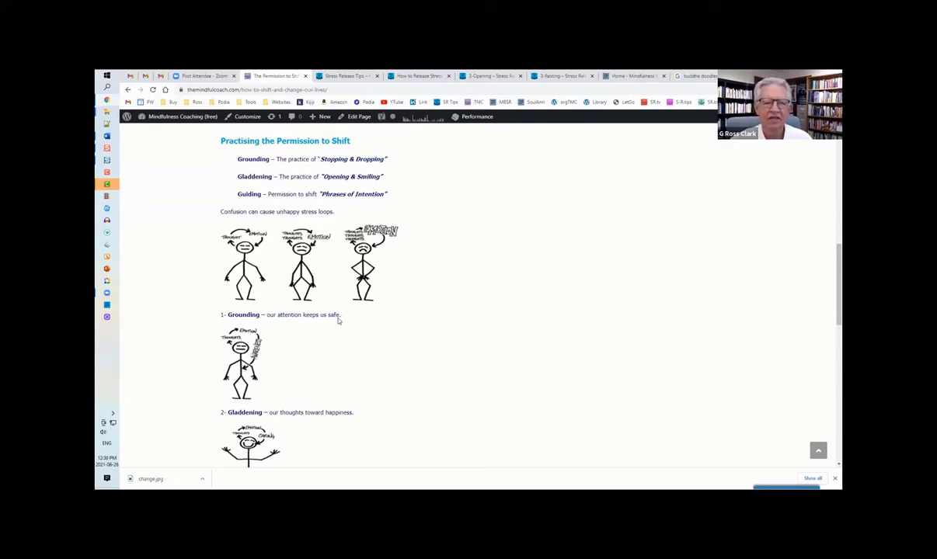
pyautogui.moveTo(325, 325)
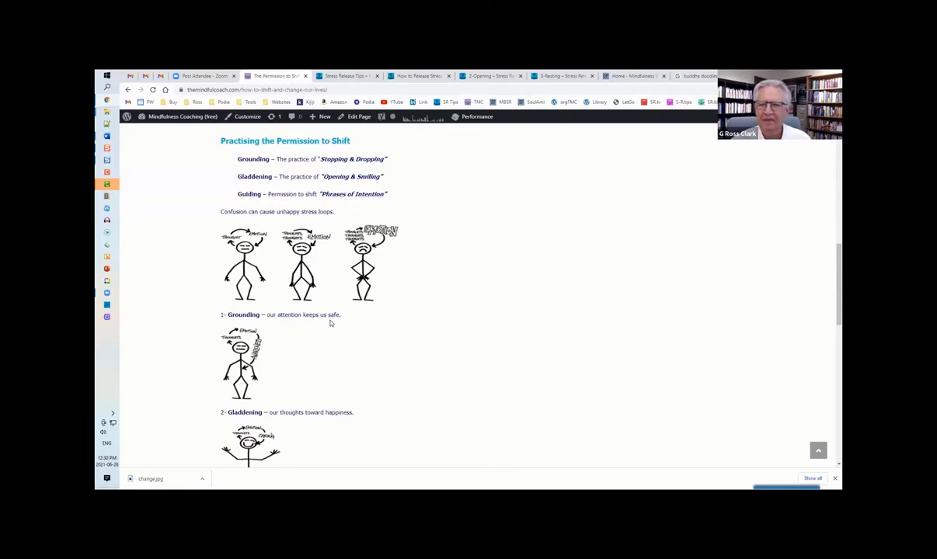
pyautogui.moveTo(330, 325)
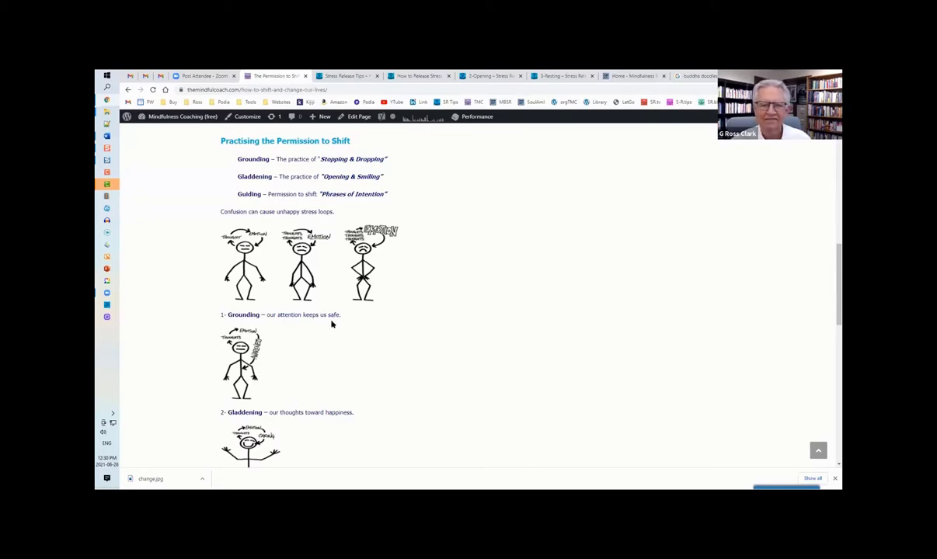
pyautogui.moveTo(326, 329)
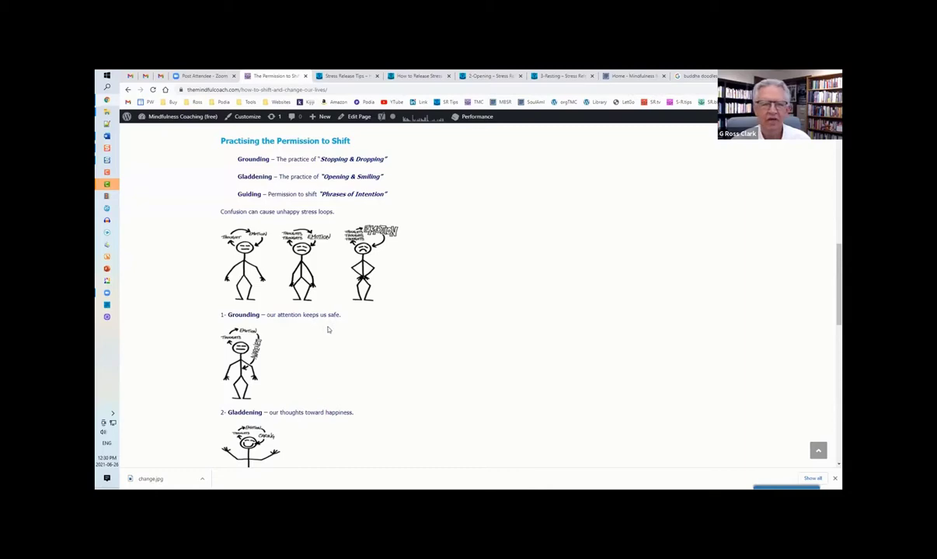
pyautogui.scroll(-3)
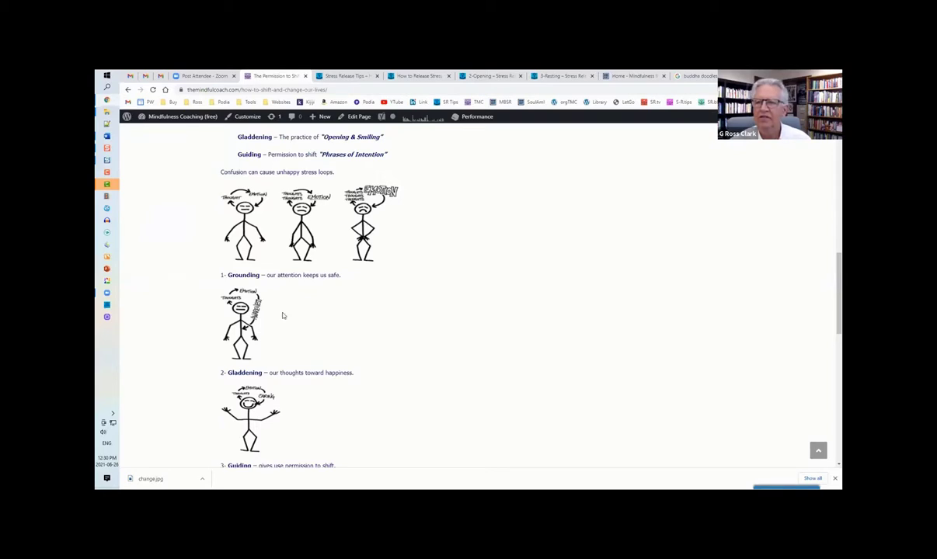
pyautogui.moveTo(289, 312)
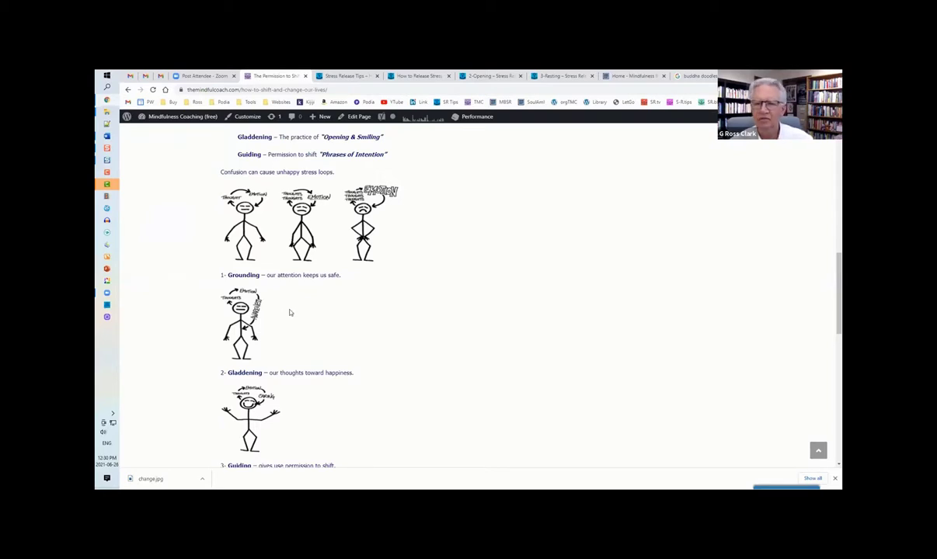
pyautogui.moveTo(294, 308)
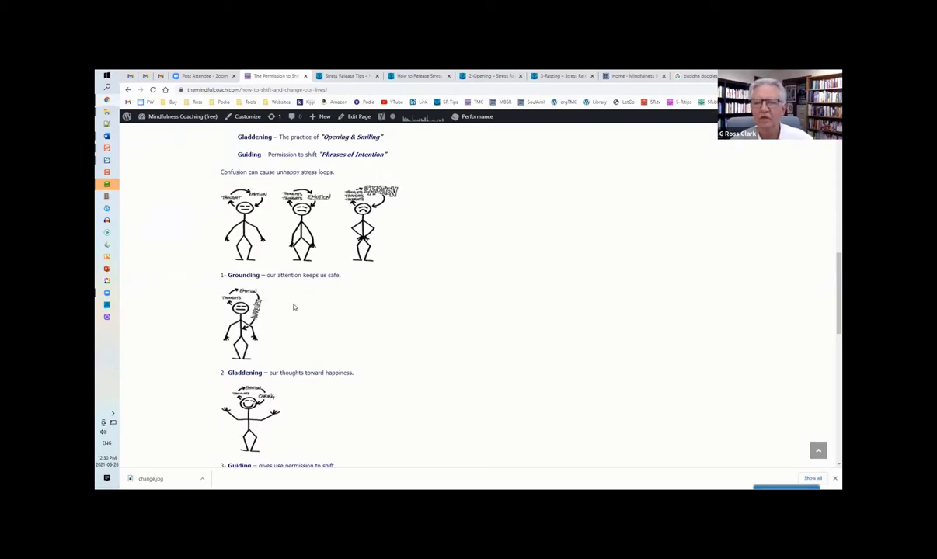
pyautogui.moveTo(294, 329)
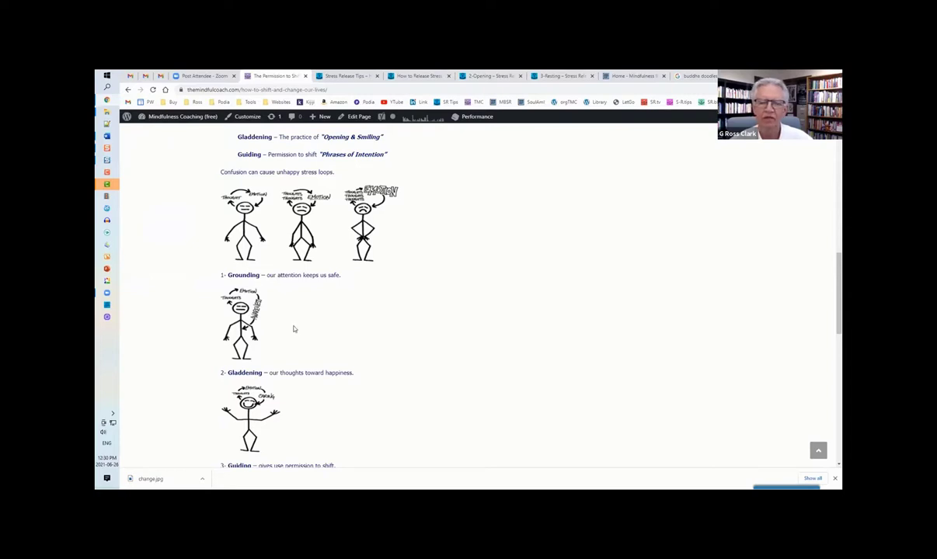
pyautogui.scroll(-3)
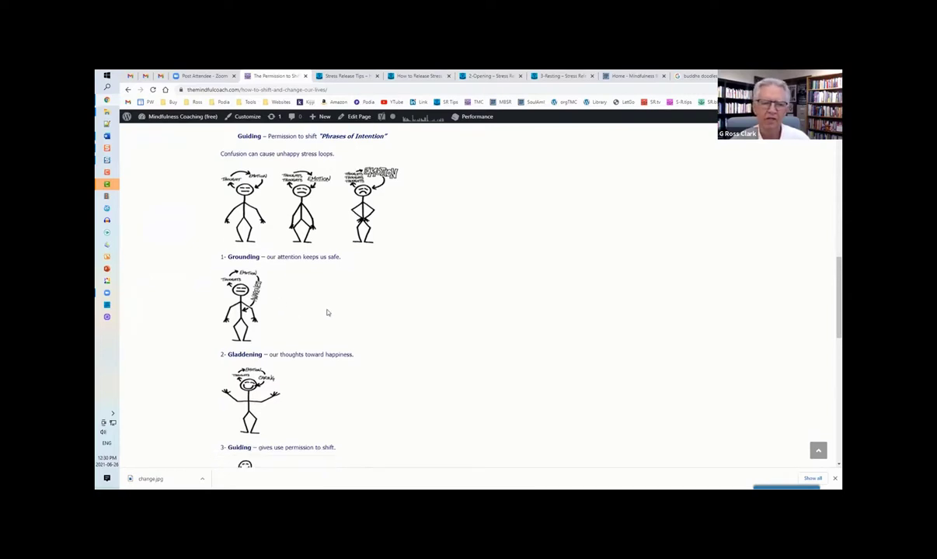
pyautogui.scroll(-3)
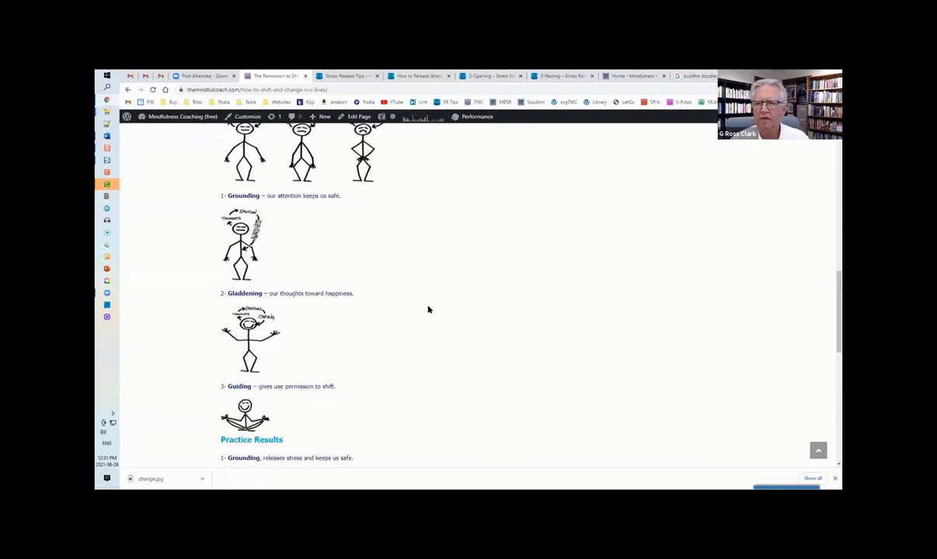
pyautogui.moveTo(413, 295)
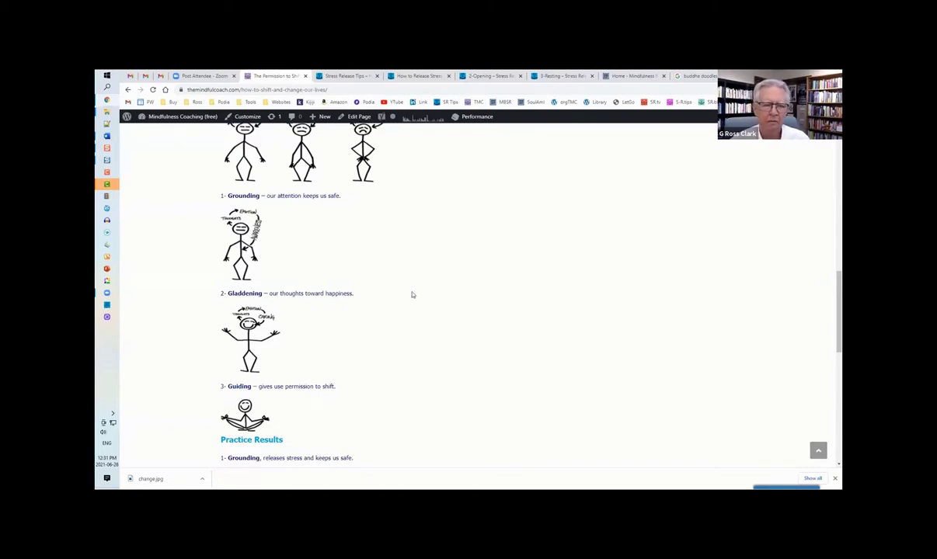
pyautogui.moveTo(378, 232)
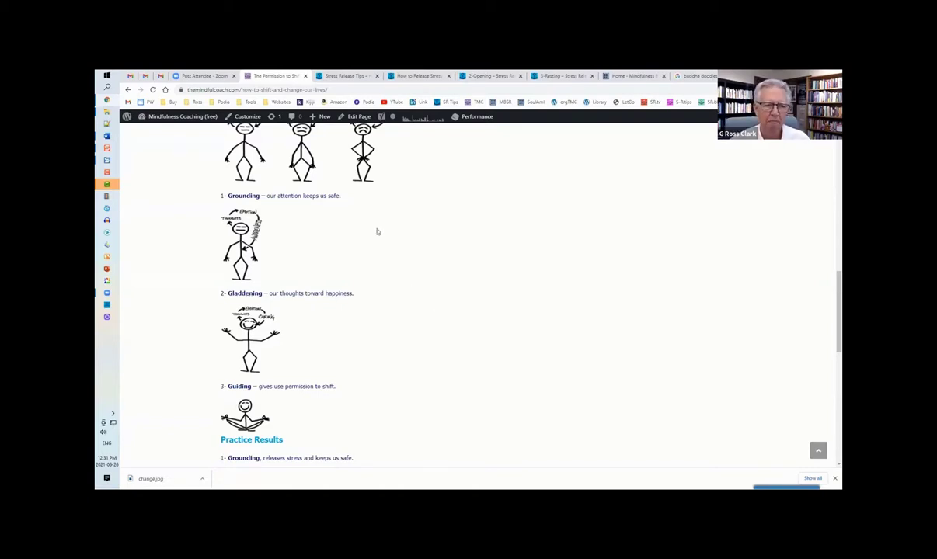
pyautogui.scroll(-3)
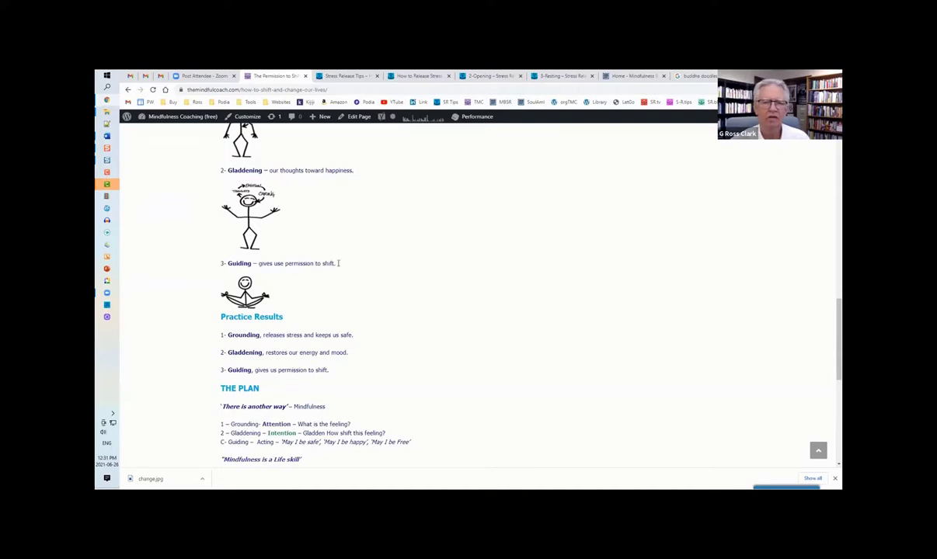
pyautogui.scroll(-3)
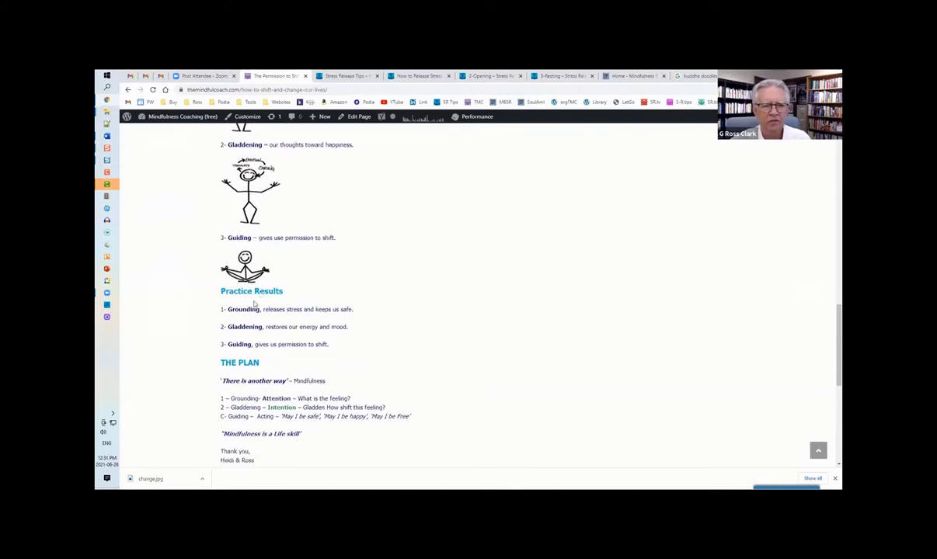
pyautogui.scroll(-3)
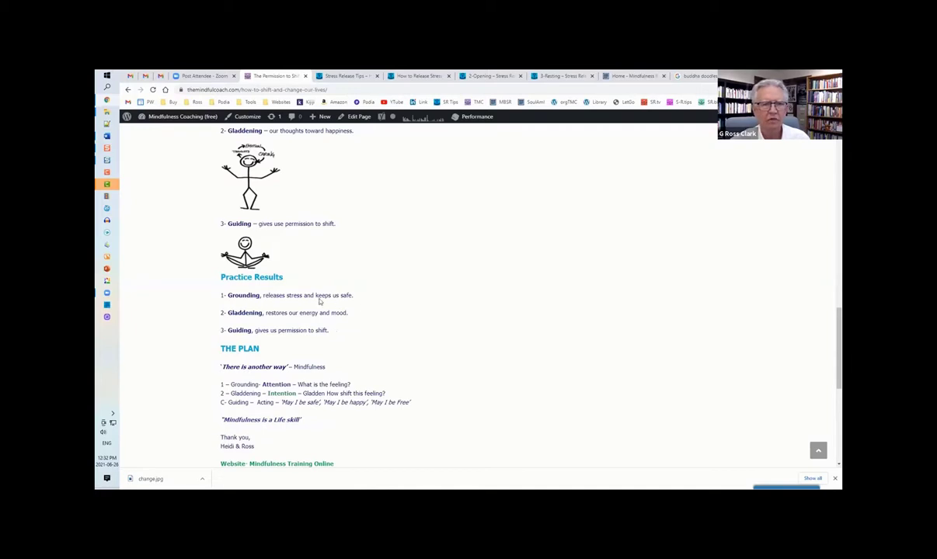
pyautogui.scroll(-3)
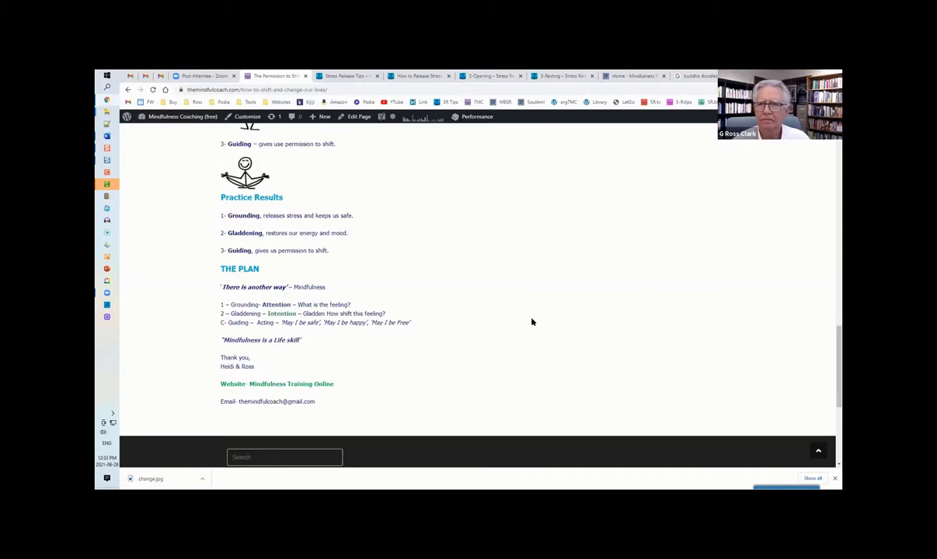
pyautogui.moveTo(522, 327)
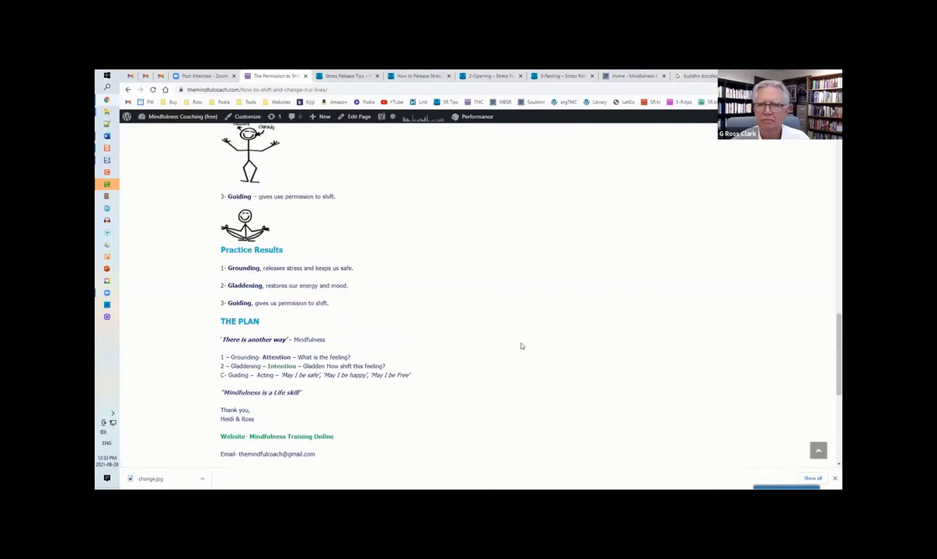
pyautogui.scroll(3)
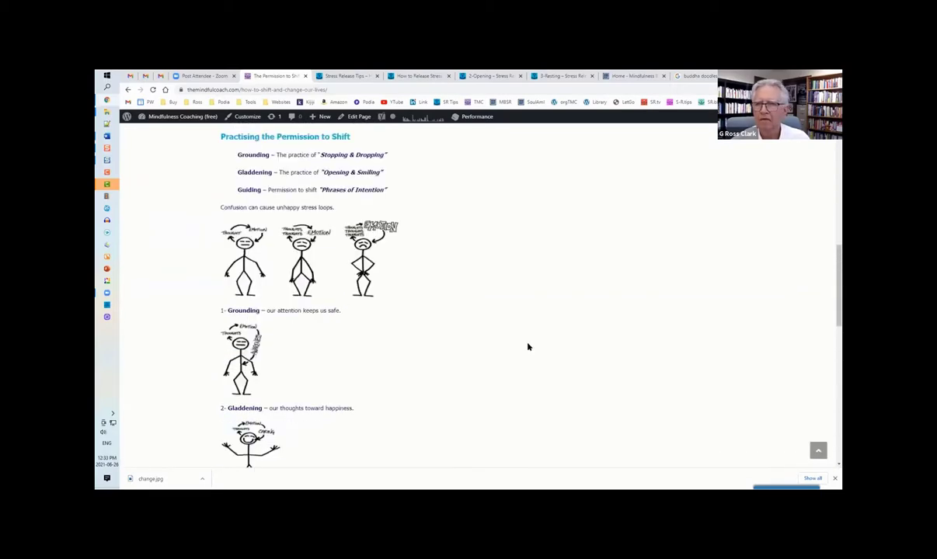
pyautogui.scroll(-3)
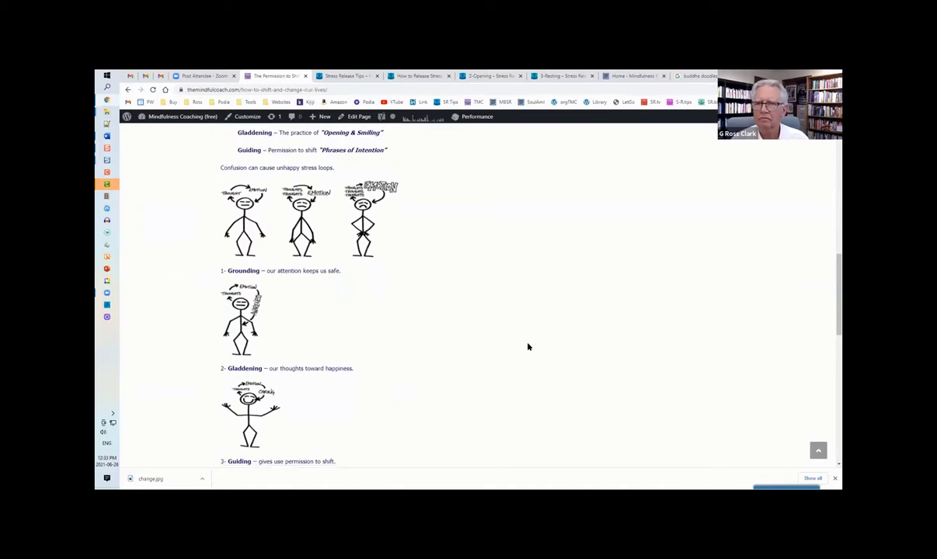
pyautogui.moveTo(385, 295)
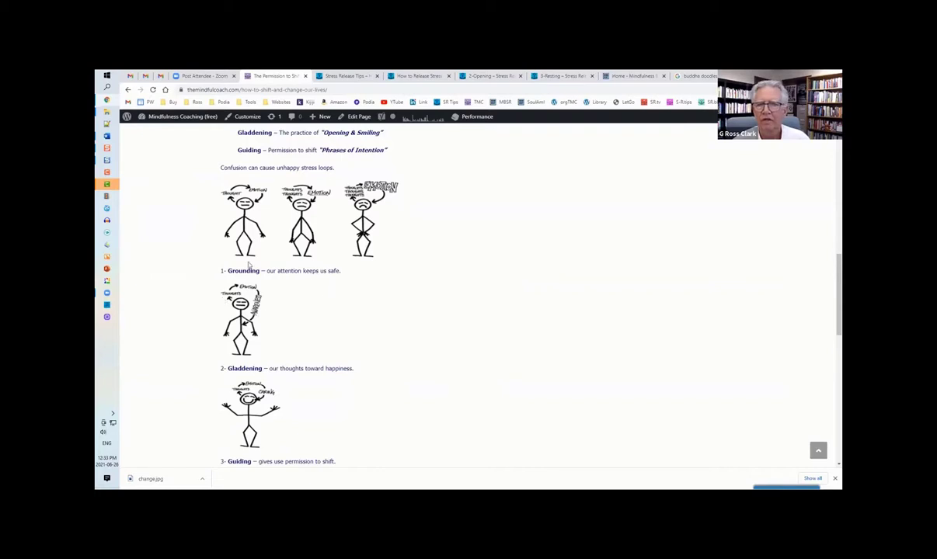
pyautogui.moveTo(301, 304)
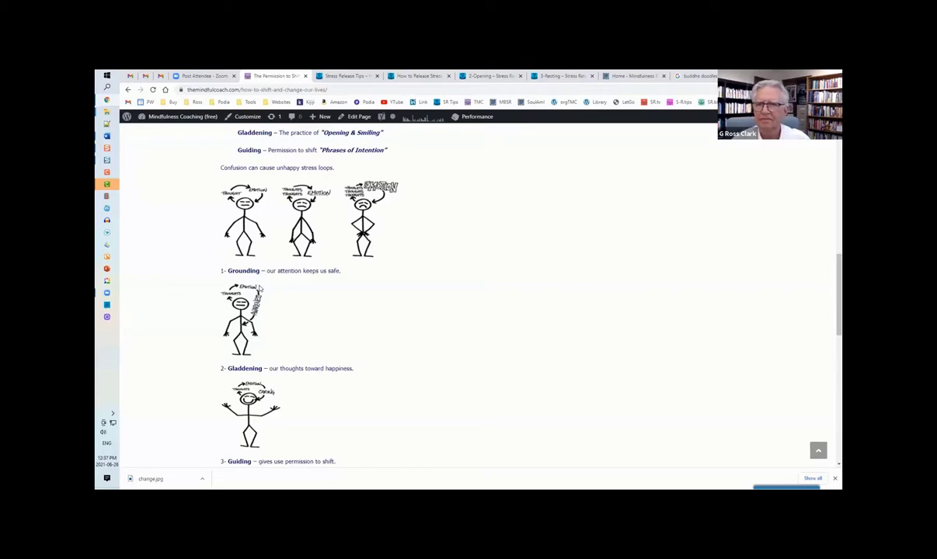
pyautogui.moveTo(478, 280)
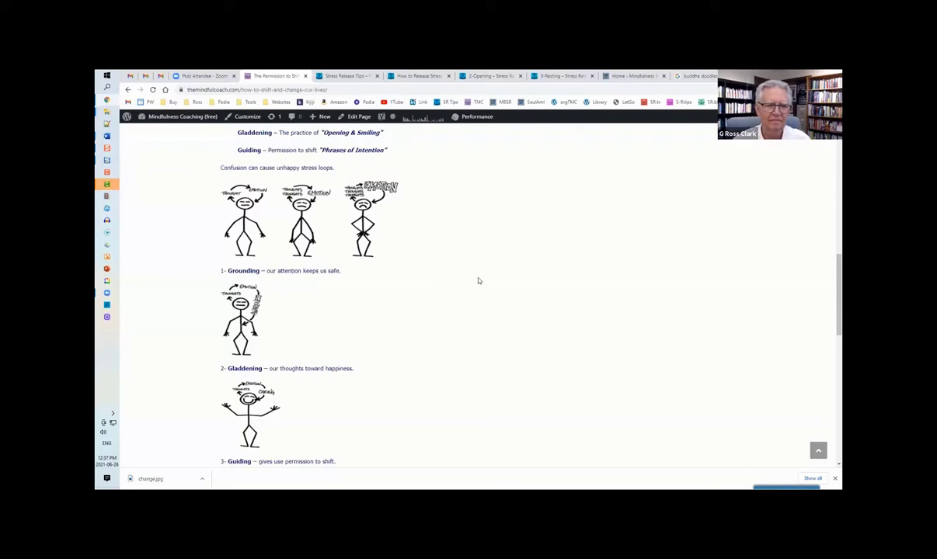
pyautogui.scroll(-3)
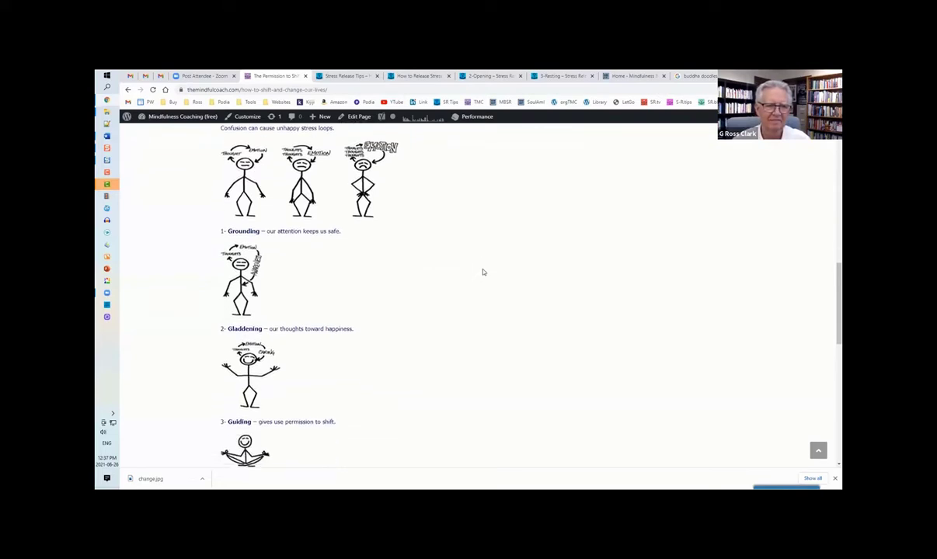
pyautogui.scroll(-3)
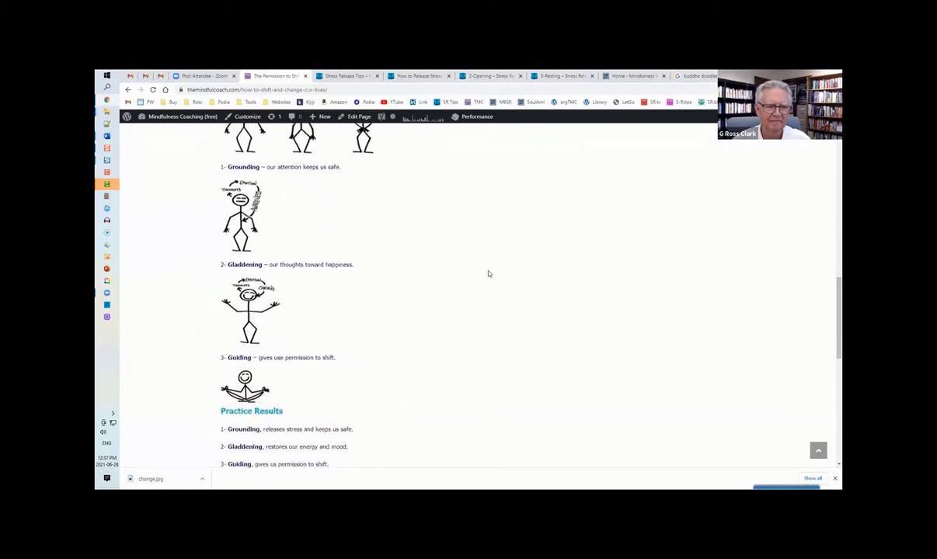
pyautogui.scroll(-3)
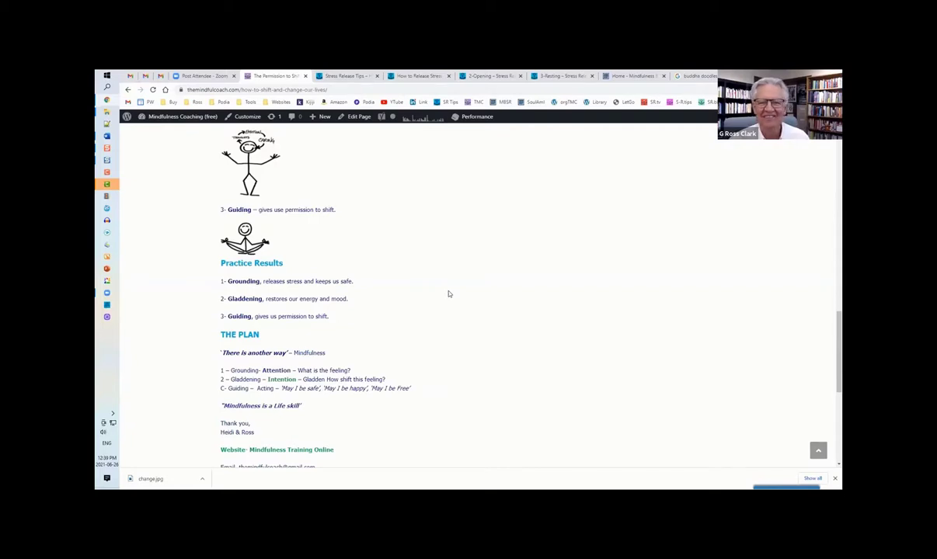
pyautogui.moveTo(384, 476)
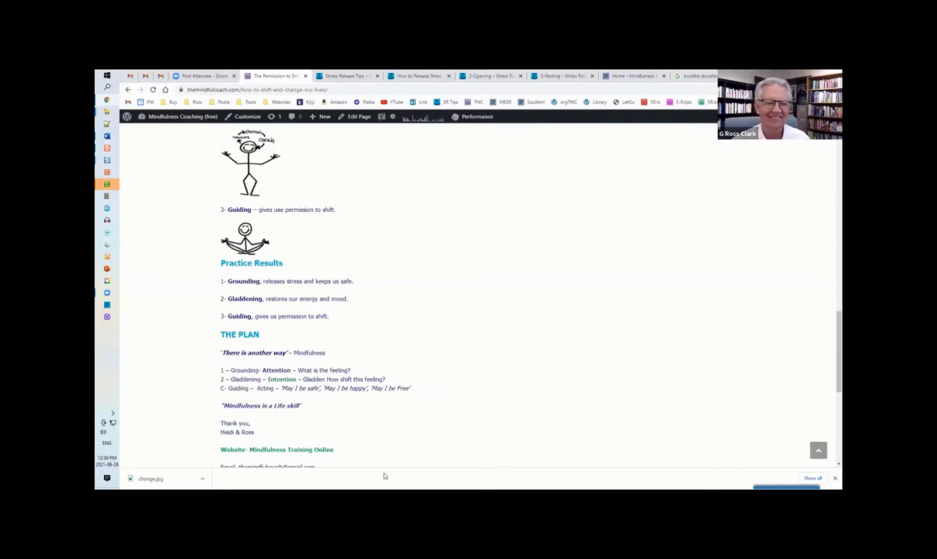
pyautogui.moveTo(563, 332)
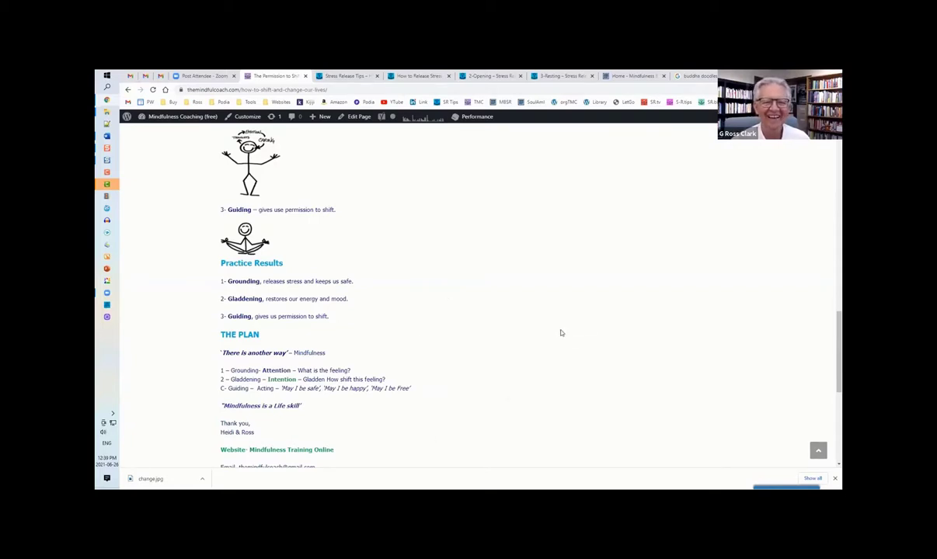
pyautogui.scroll(3)
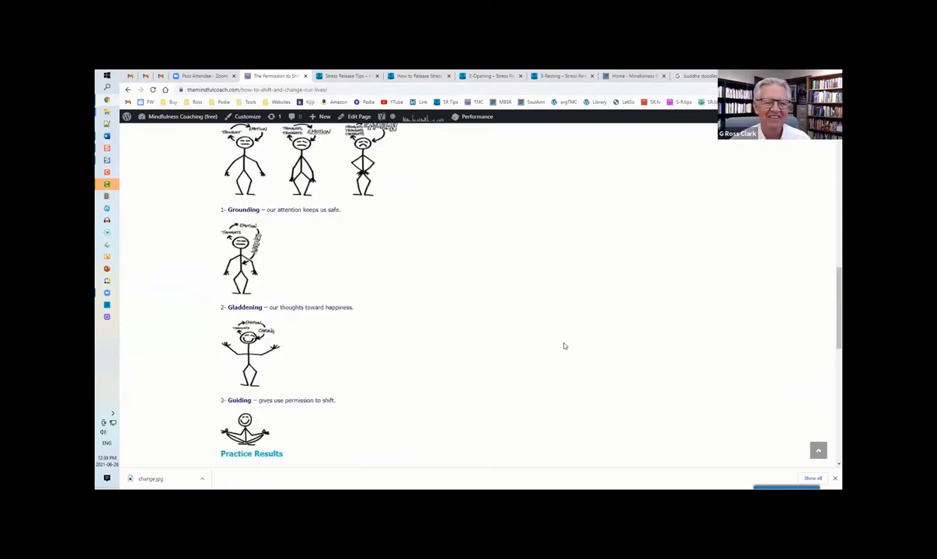
pyautogui.scroll(3)
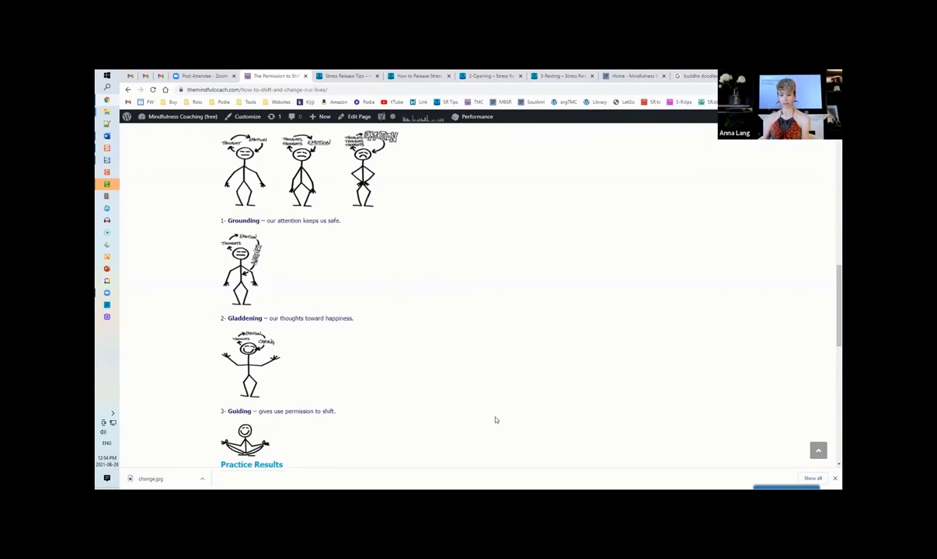
pyautogui.scroll(3)
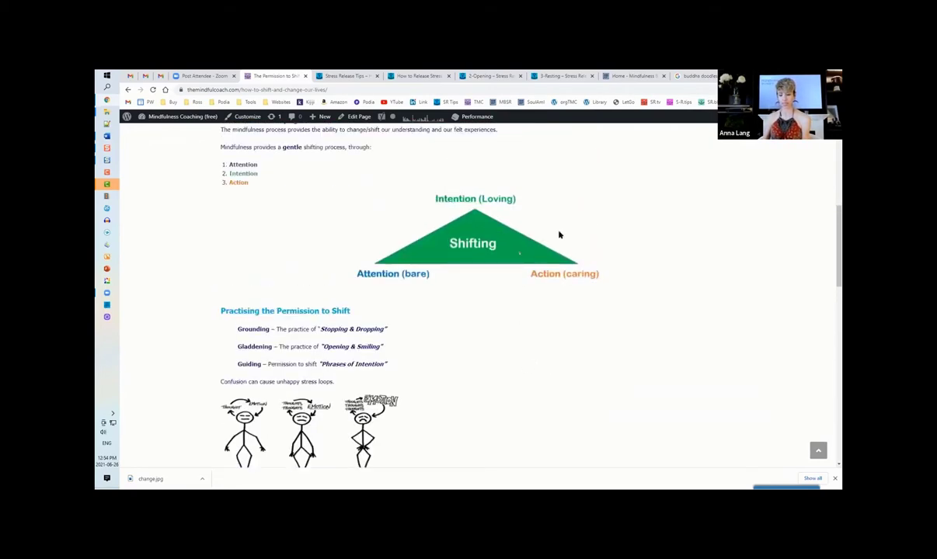
pyautogui.scroll(3)
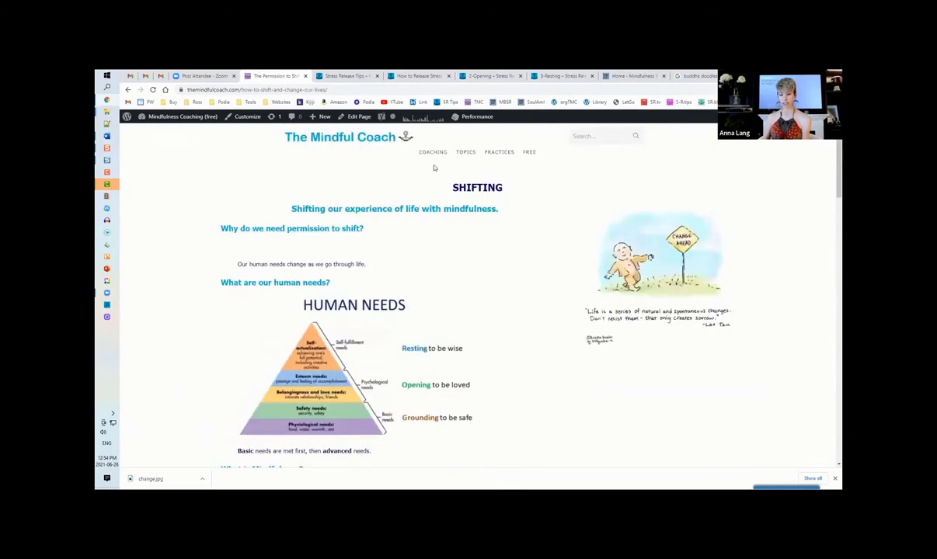
pyautogui.moveTo(401, 165)
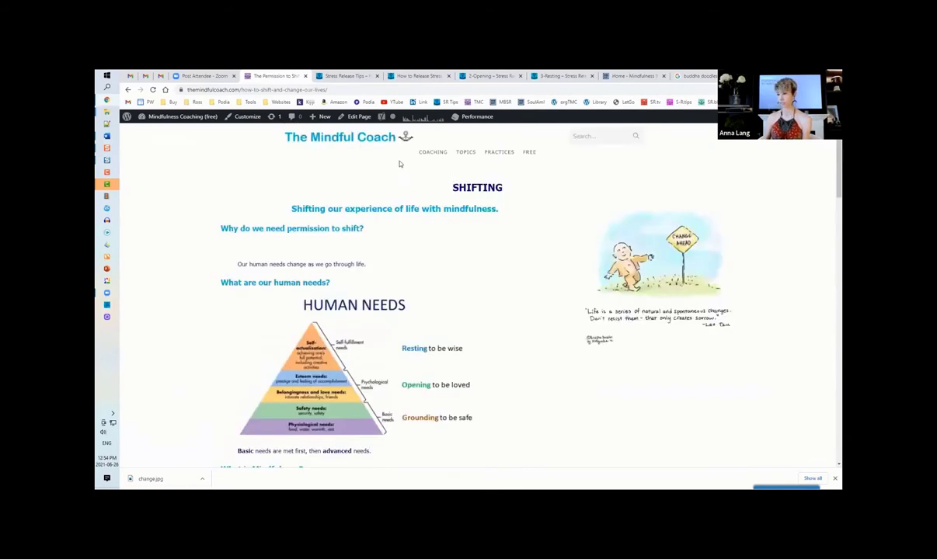